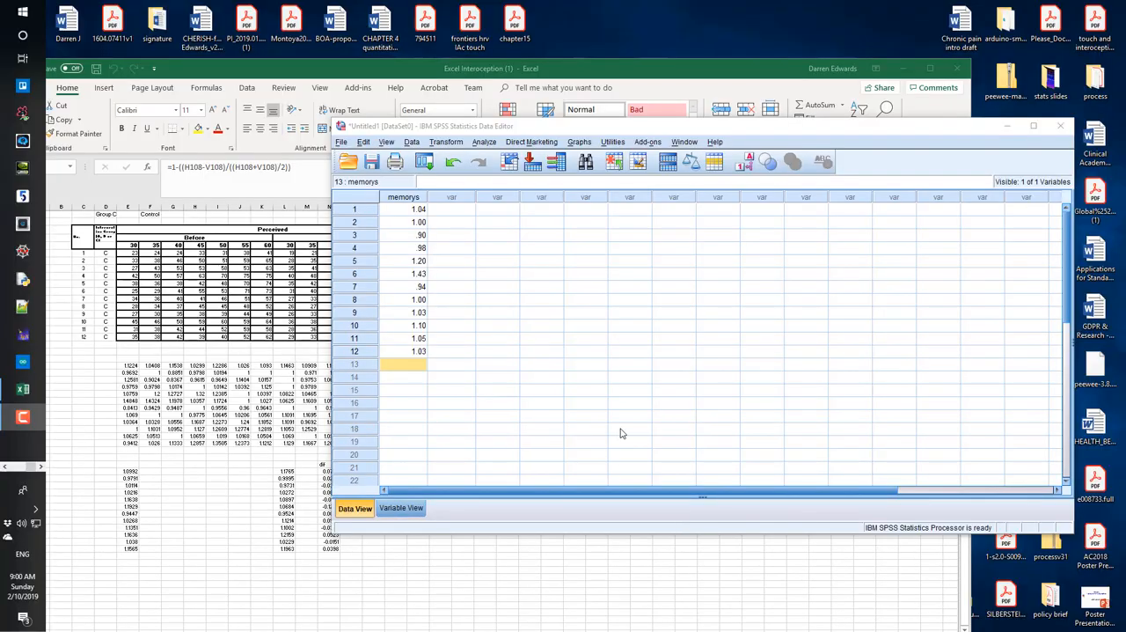
mouse_move(979, 320)
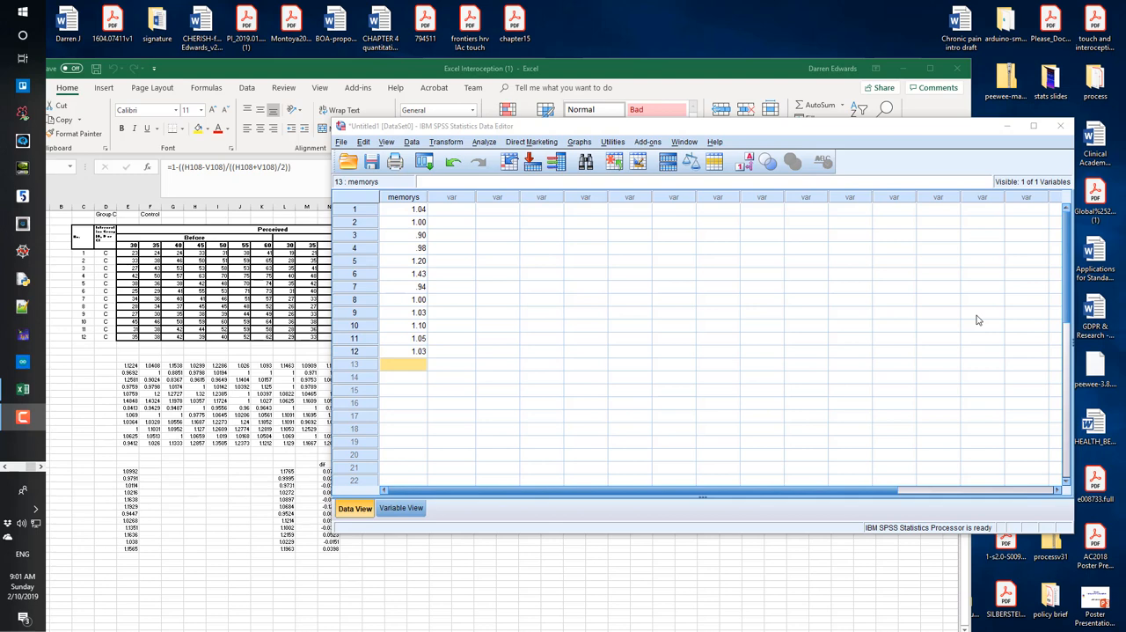
mouse_move(479, 321)
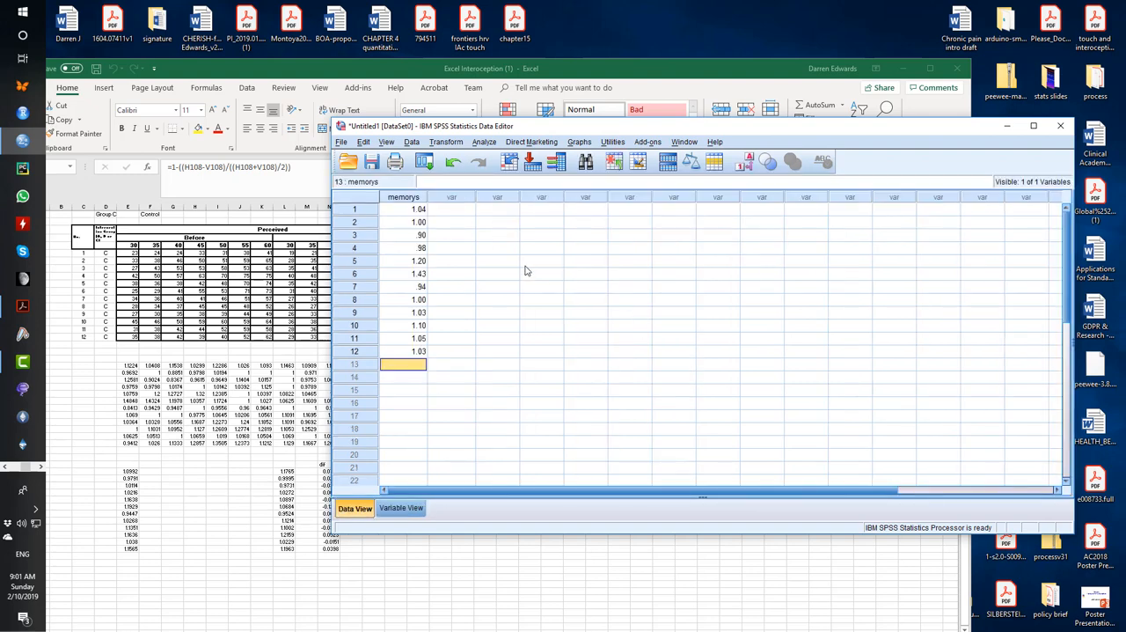
Step: Inspect two memory score values, then show the variable definitions
click(403, 236)
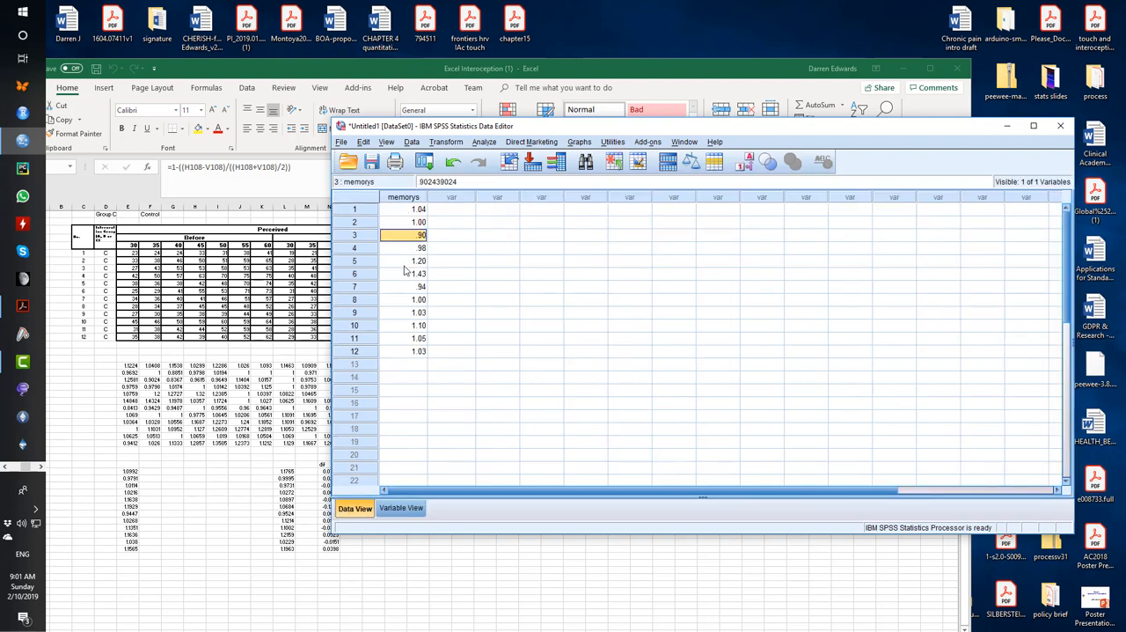
click(405, 323)
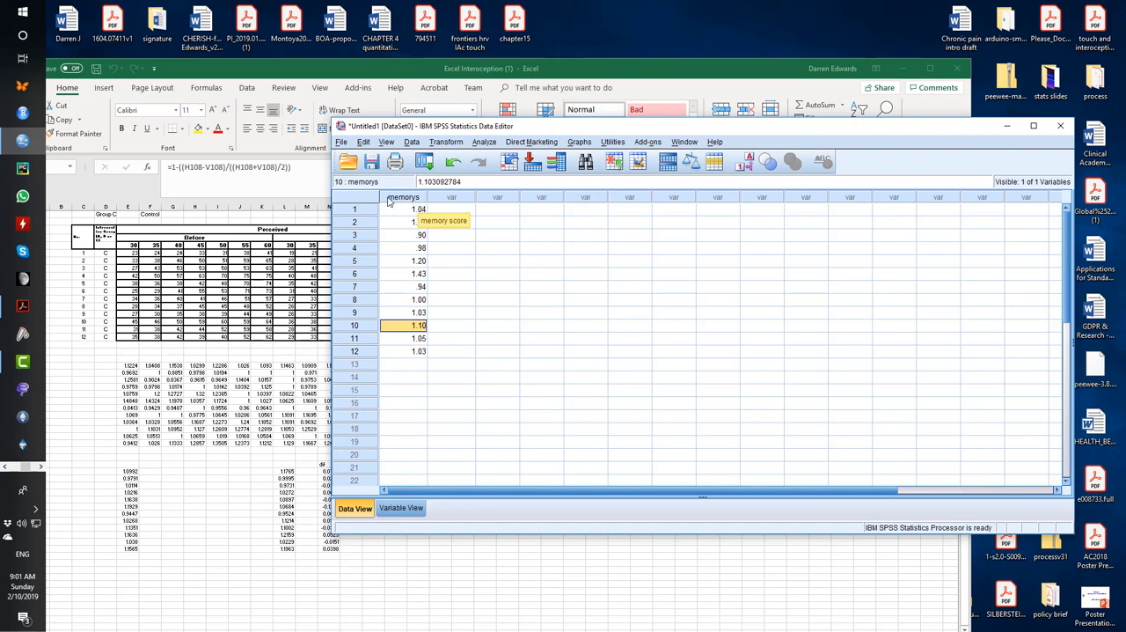
click(401, 507)
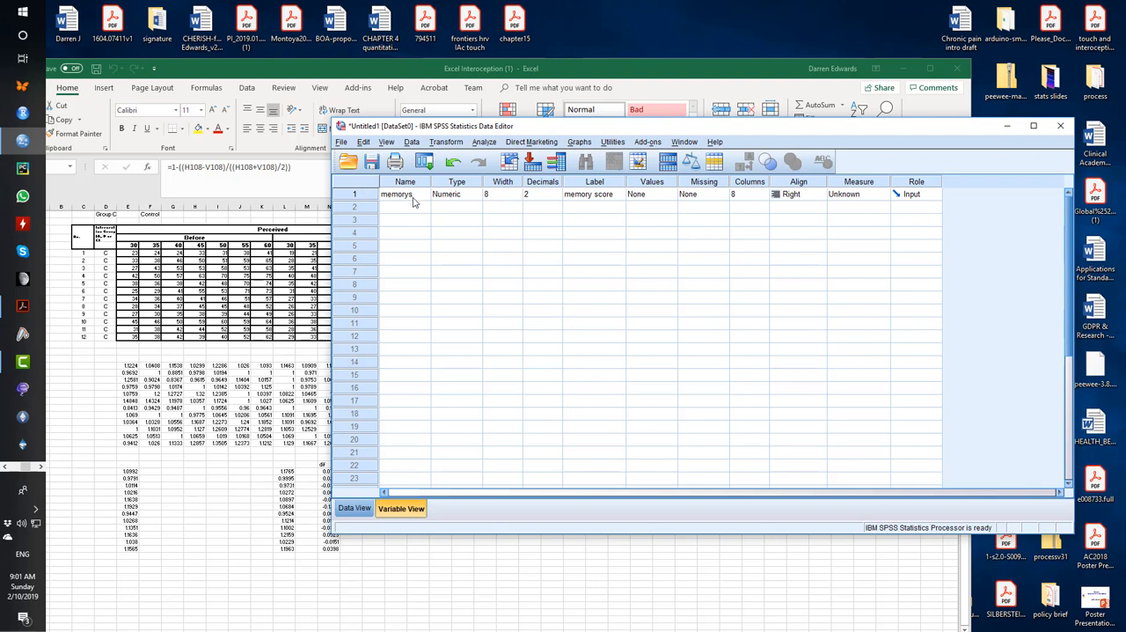
mouse_move(412, 204)
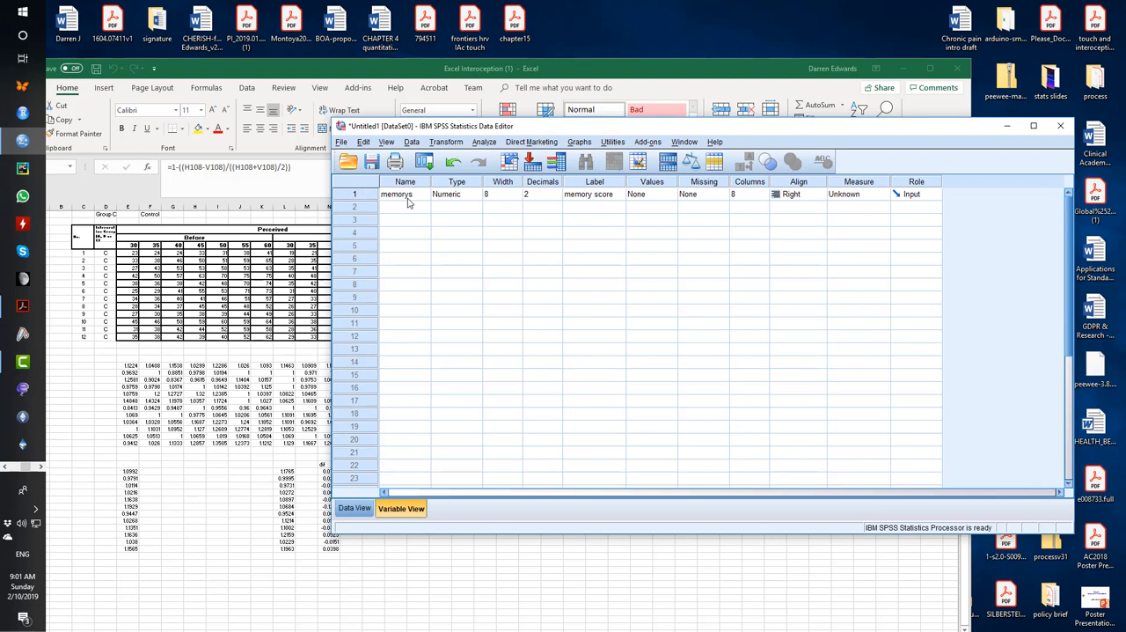
Step: Attempt to rename the memorys variable and dismiss the illegal-name warning
click(404, 194)
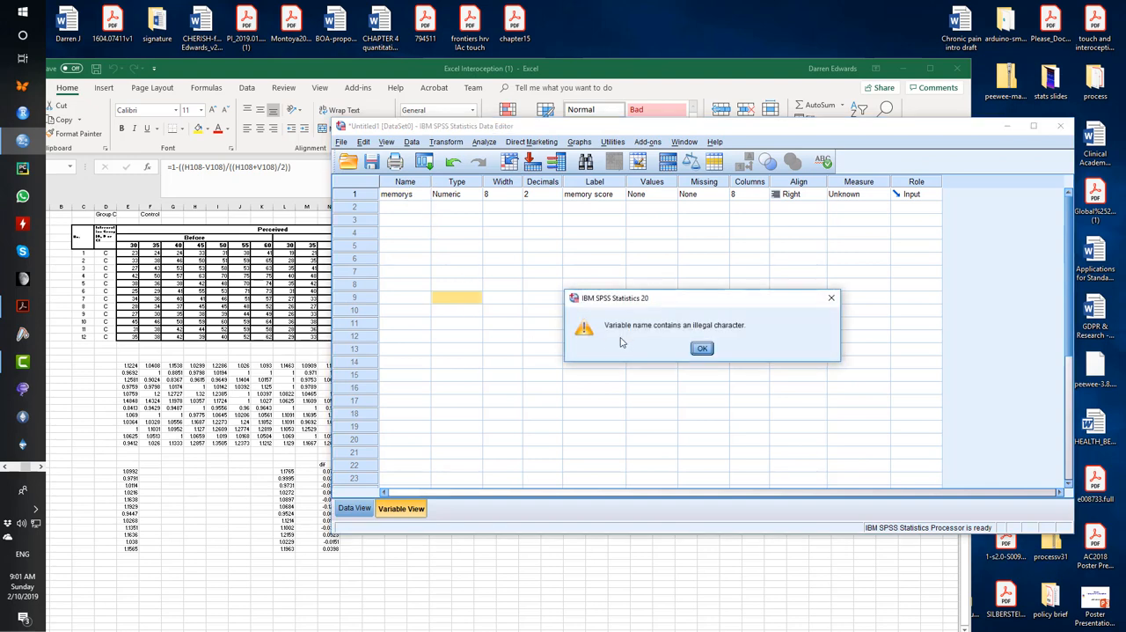
click(700, 349)
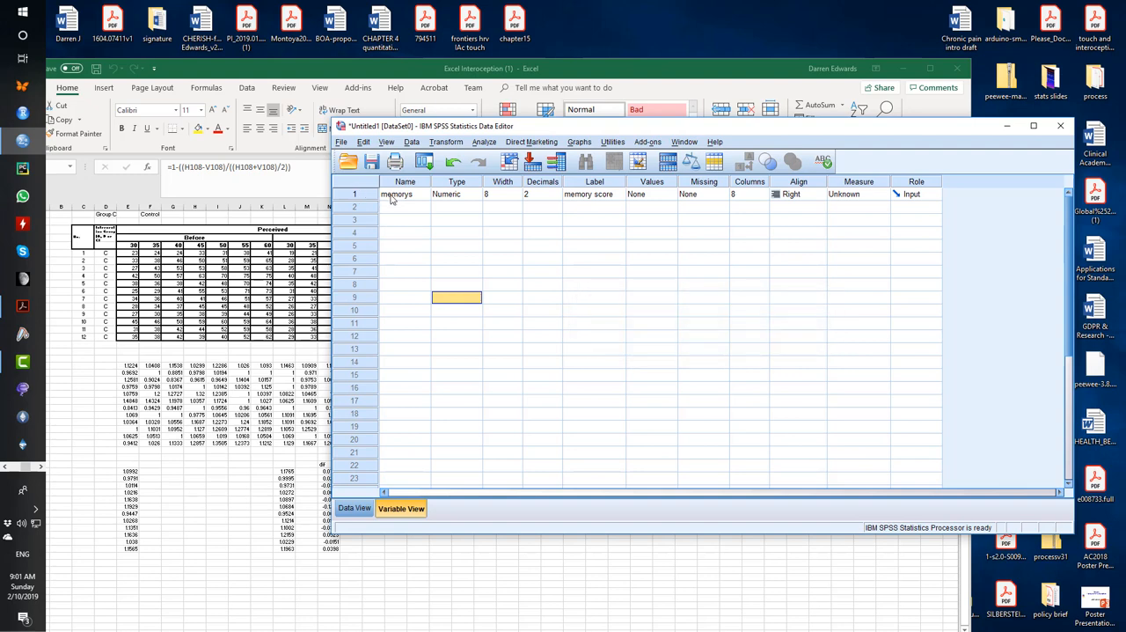
mouse_move(429, 222)
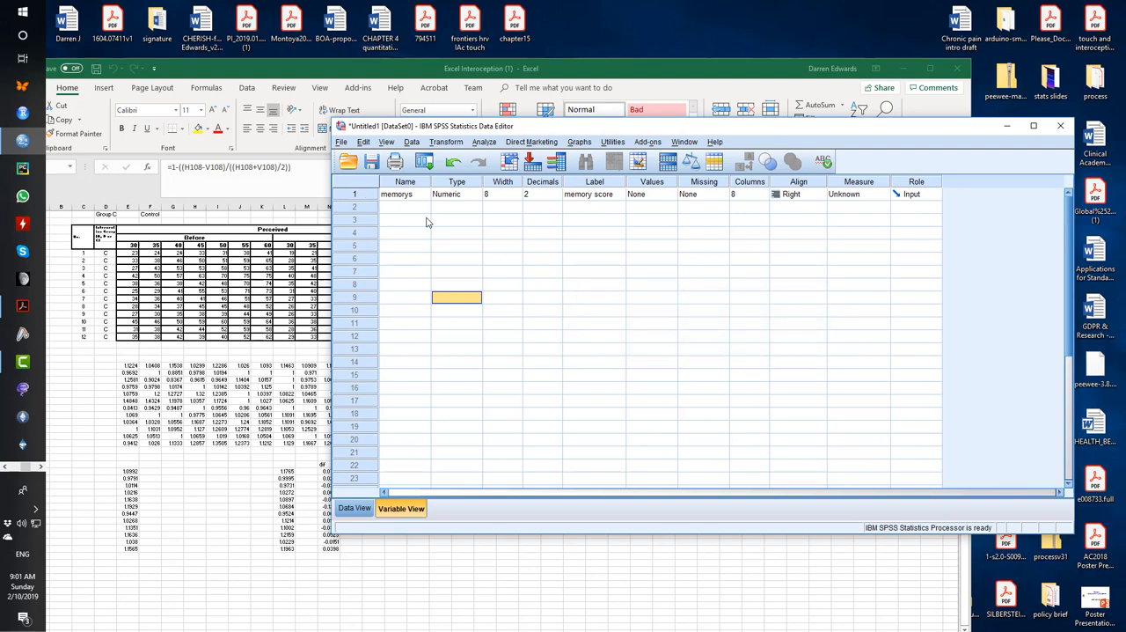
click(542, 193)
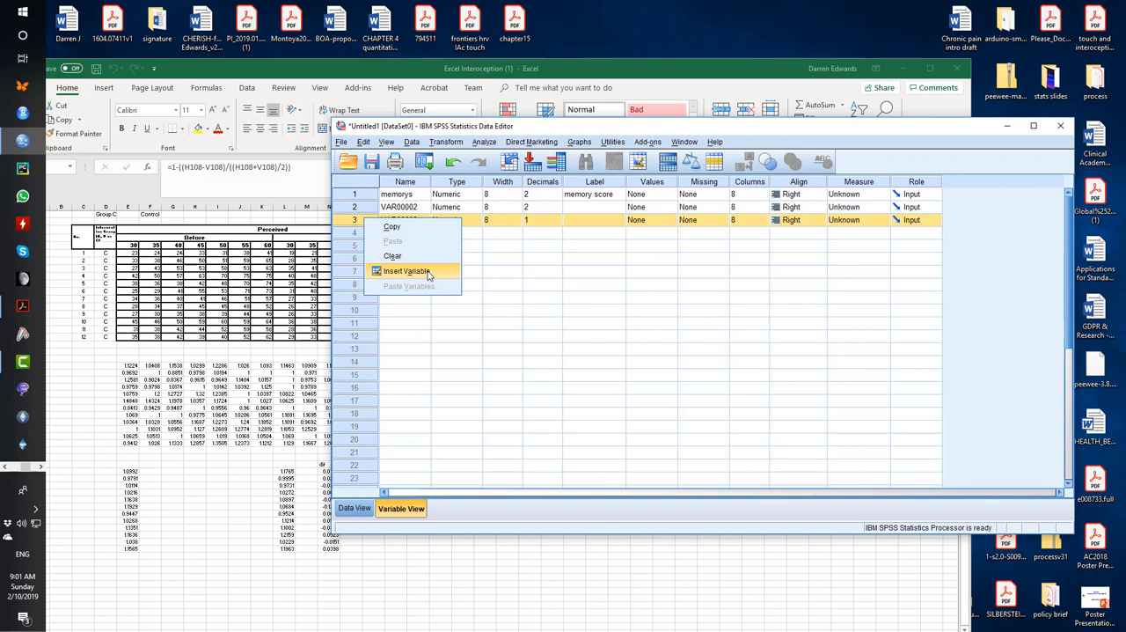
click(393, 256)
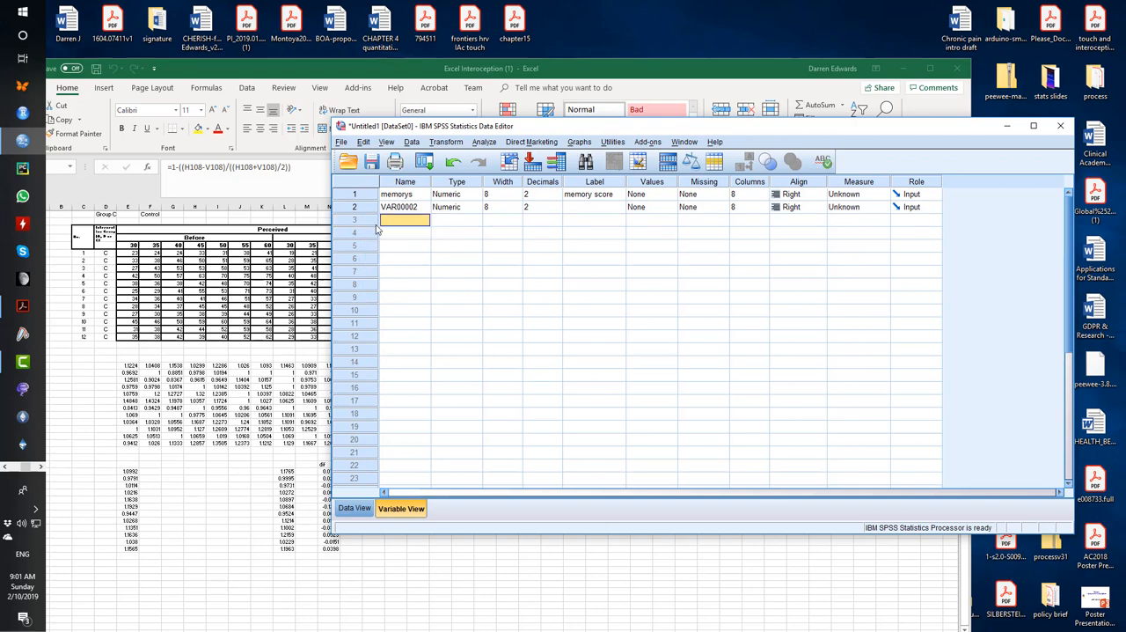
right_click(398, 208)
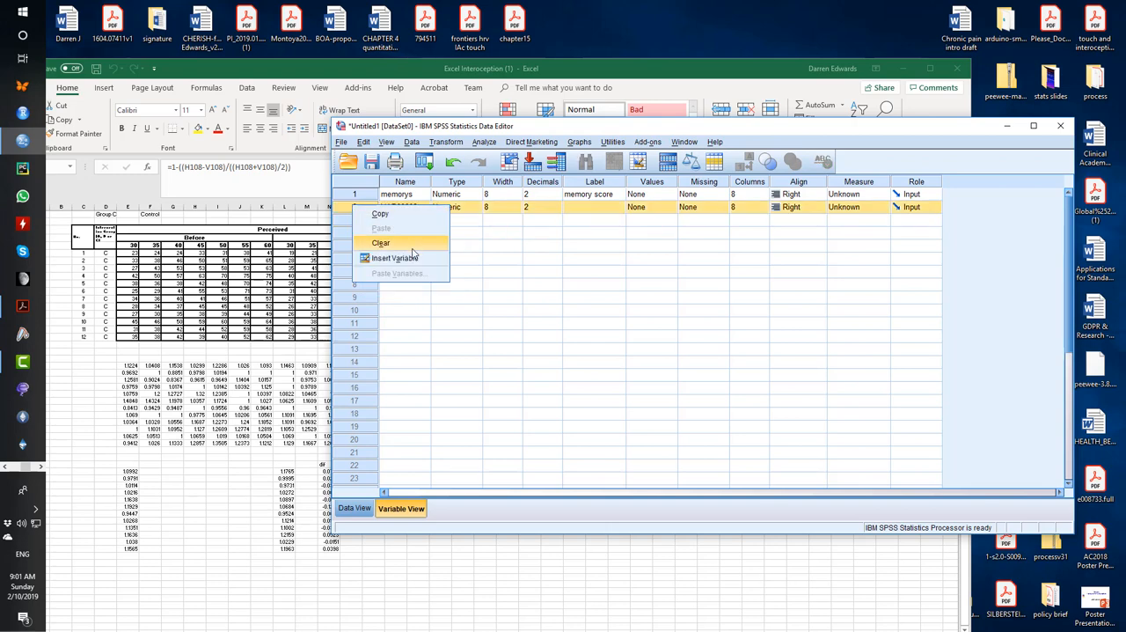
click(380, 243)
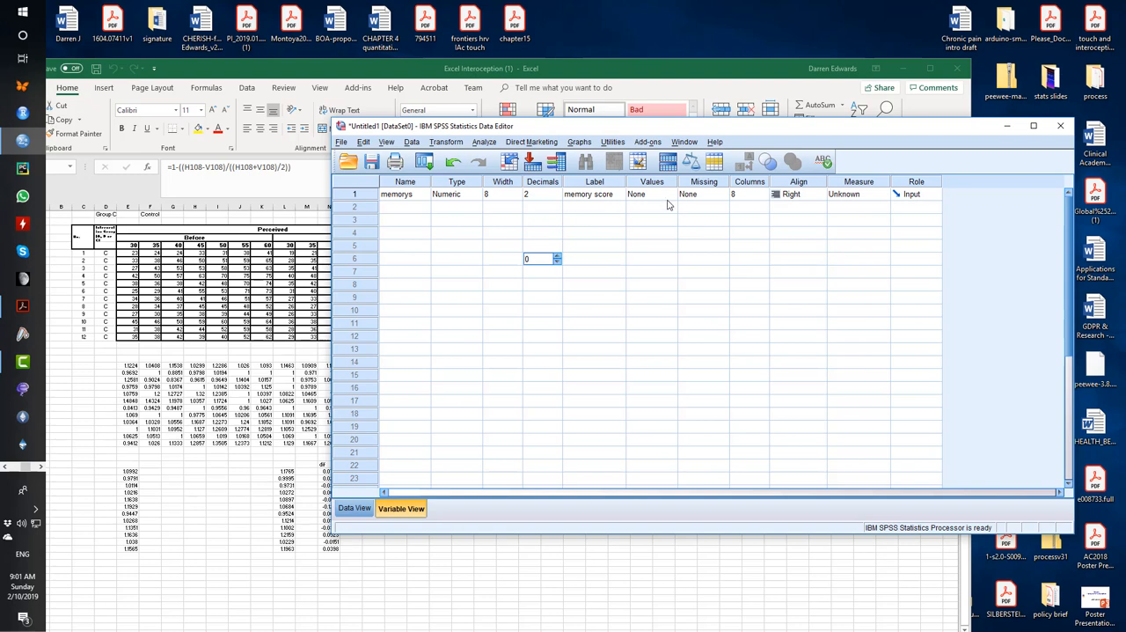
click(651, 193)
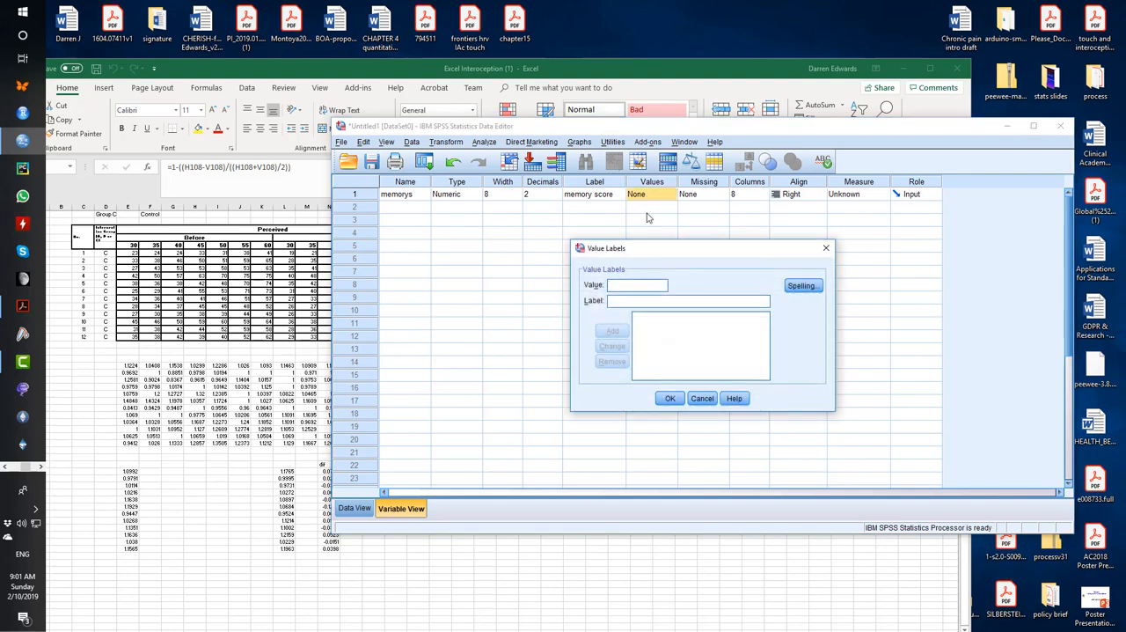
click(702, 398)
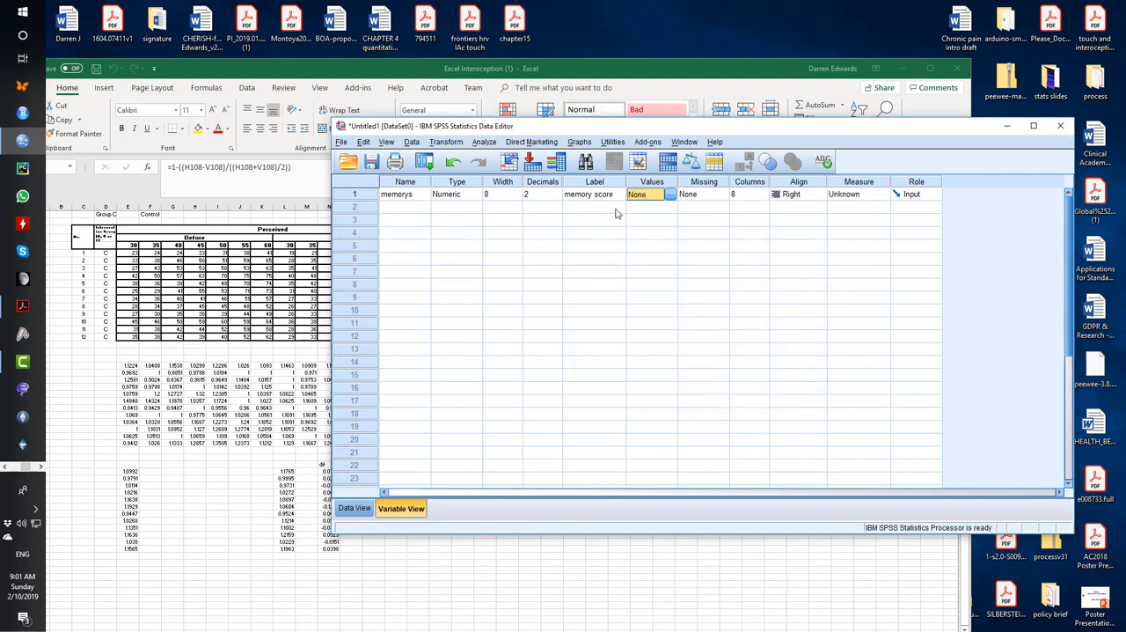
click(594, 193)
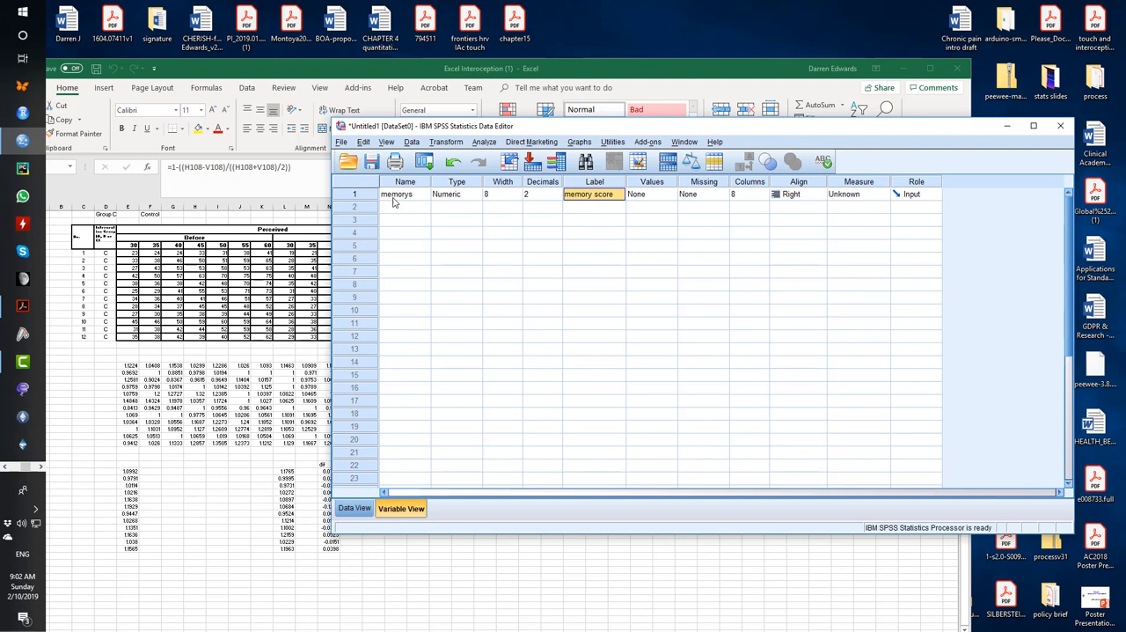
mouse_move(468, 213)
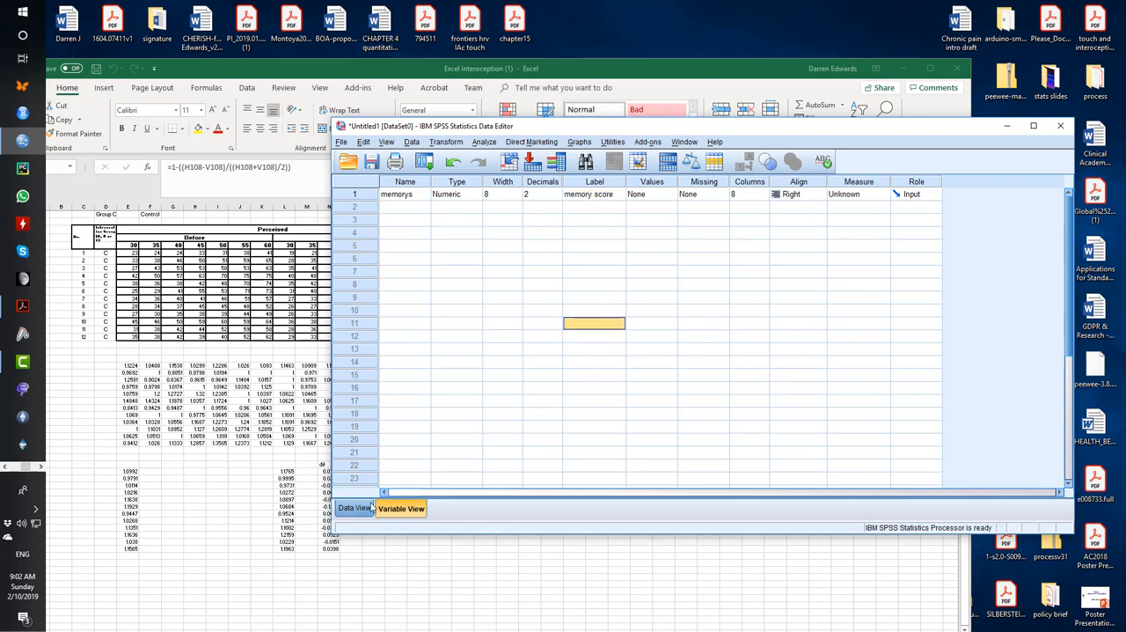
Step: Return to the data grid of scores before switching to the Excel workbook
click(356, 507)
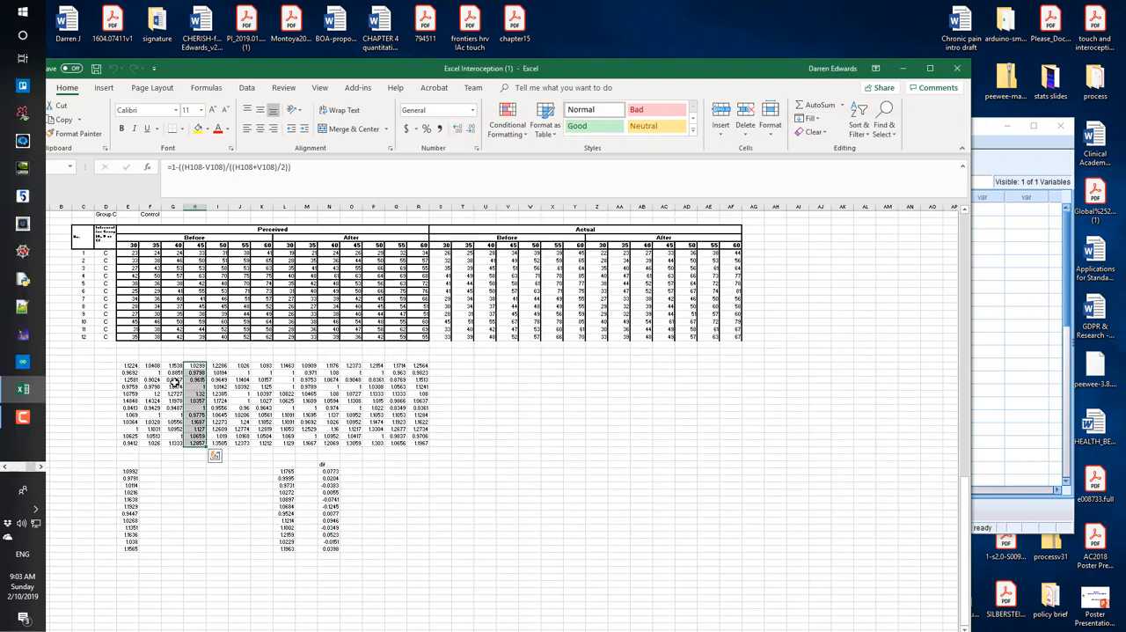
Step: Select the next Excel column of twelve scores and copy it for the memorys column
click(173, 373)
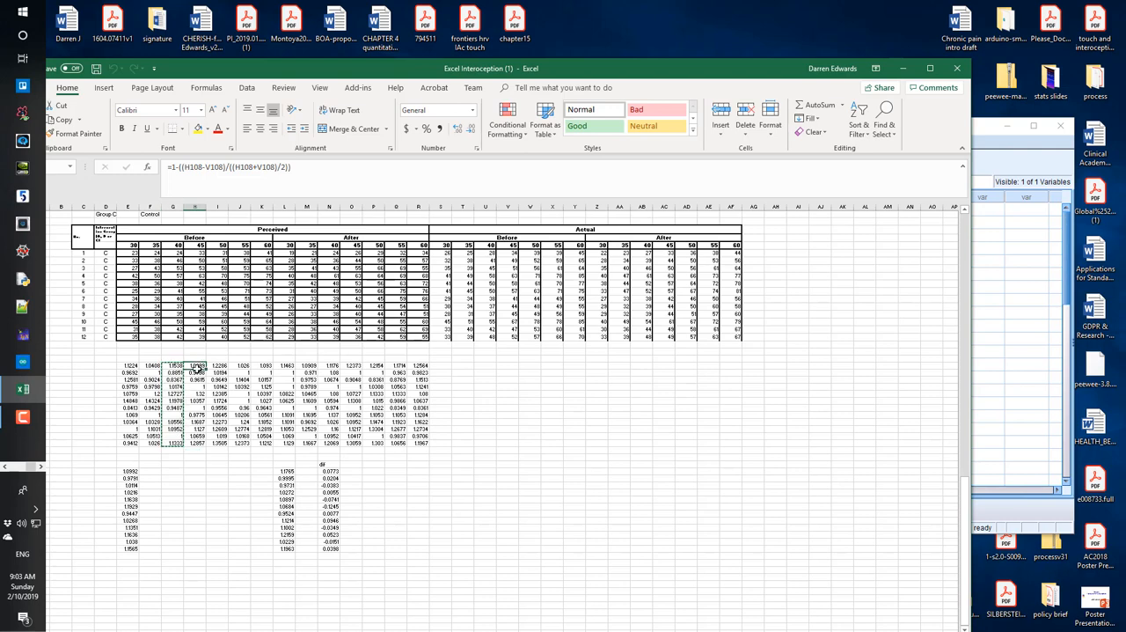
right_click(195, 364)
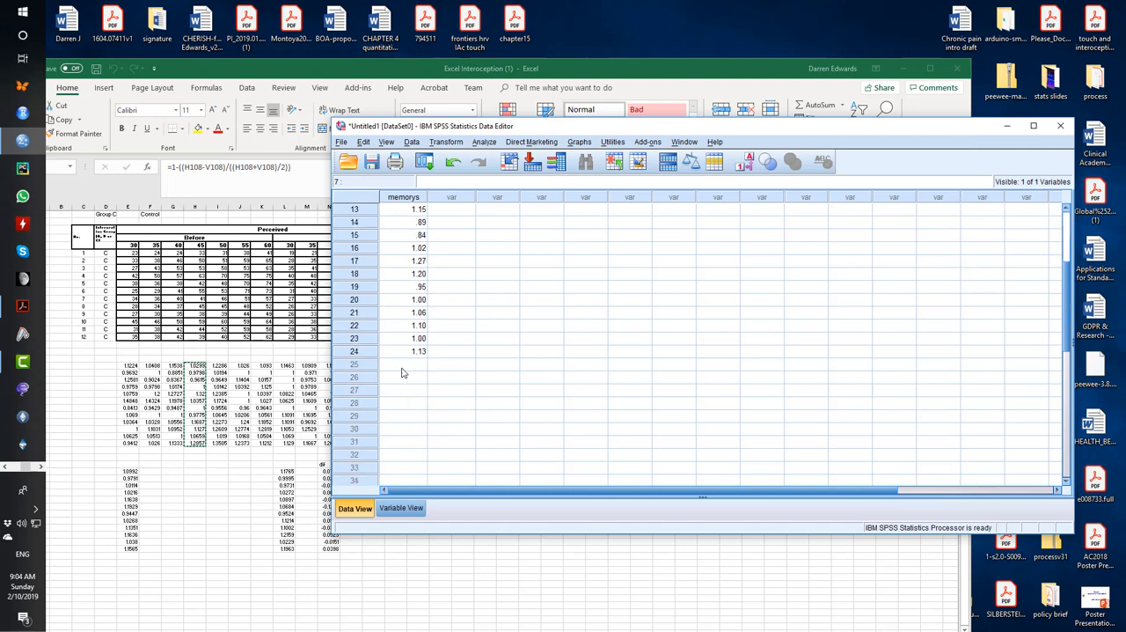
Step: Add a second variable named group in the variable definitions
scroll(down, 3)
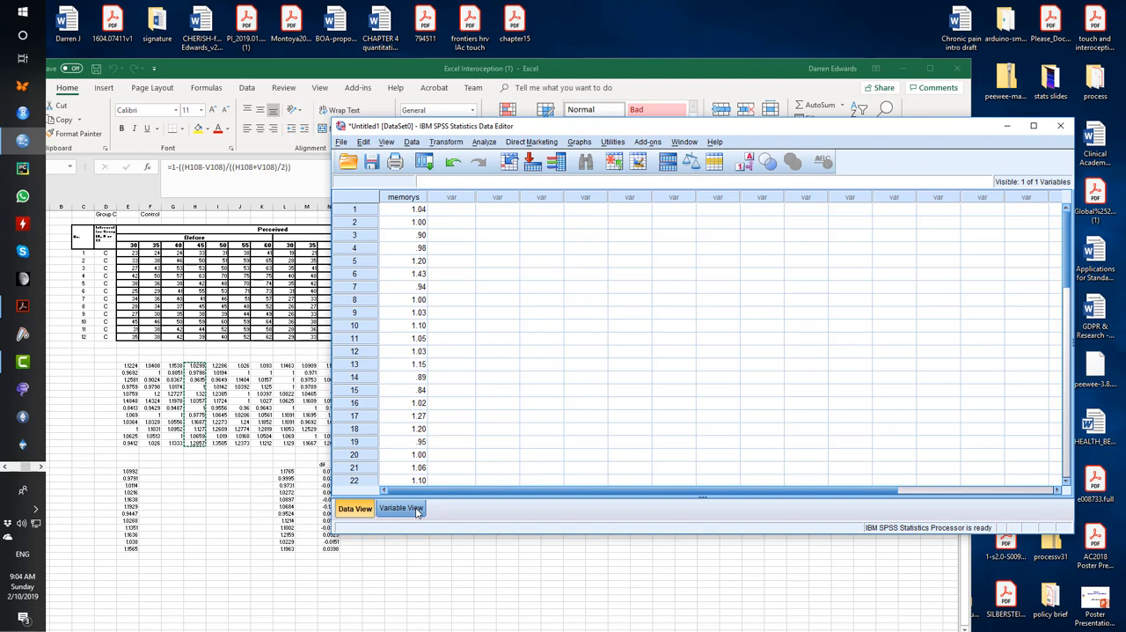
click(401, 507)
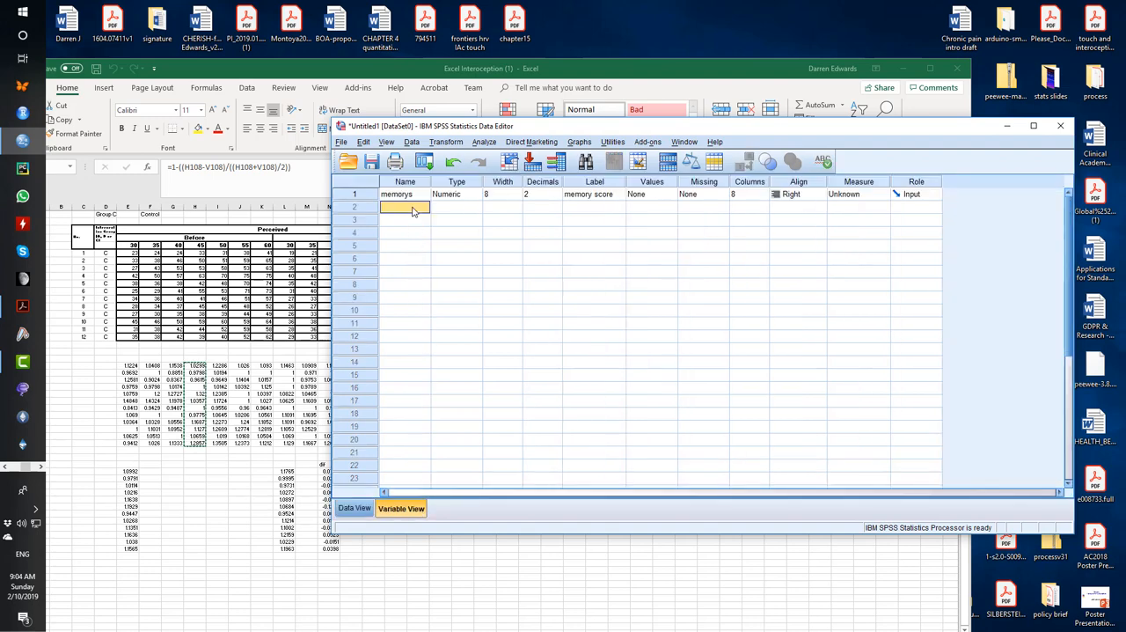
text(group)
click(542, 206)
text(0)
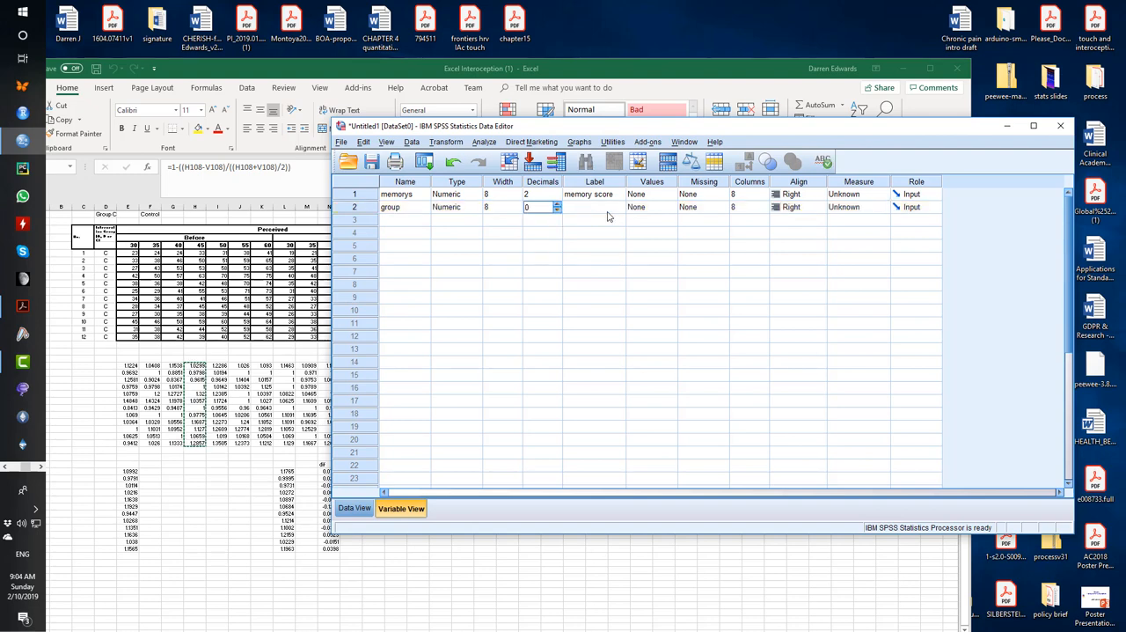
mouse_move(678, 211)
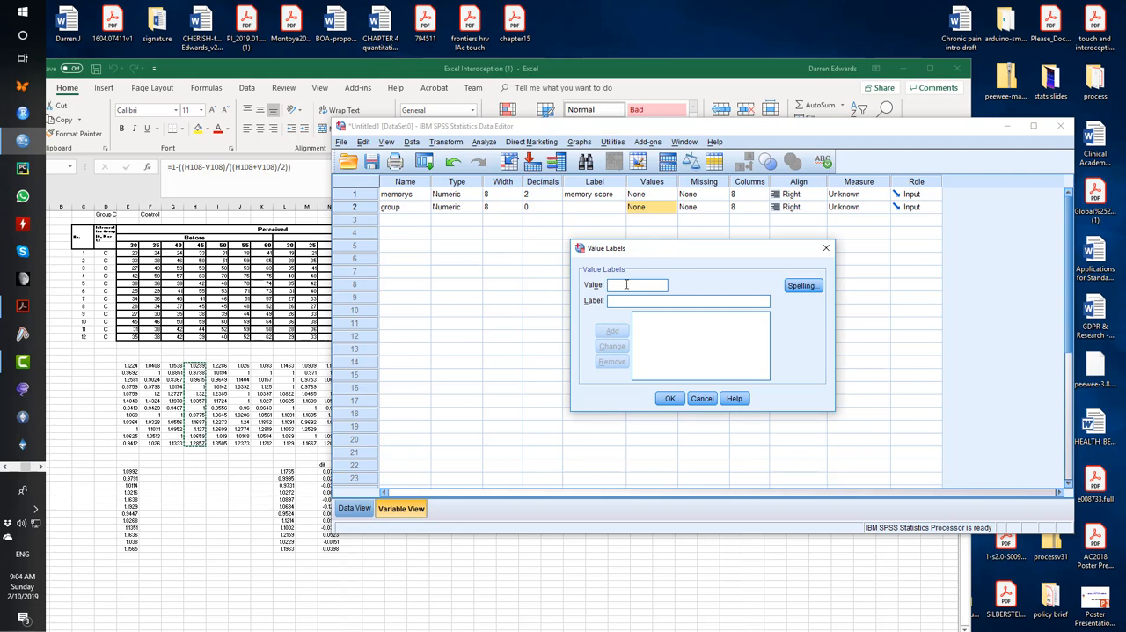
Step: Enter value labels 1 = control, 2 = sham and 3 = exp for the group codes
text(1)
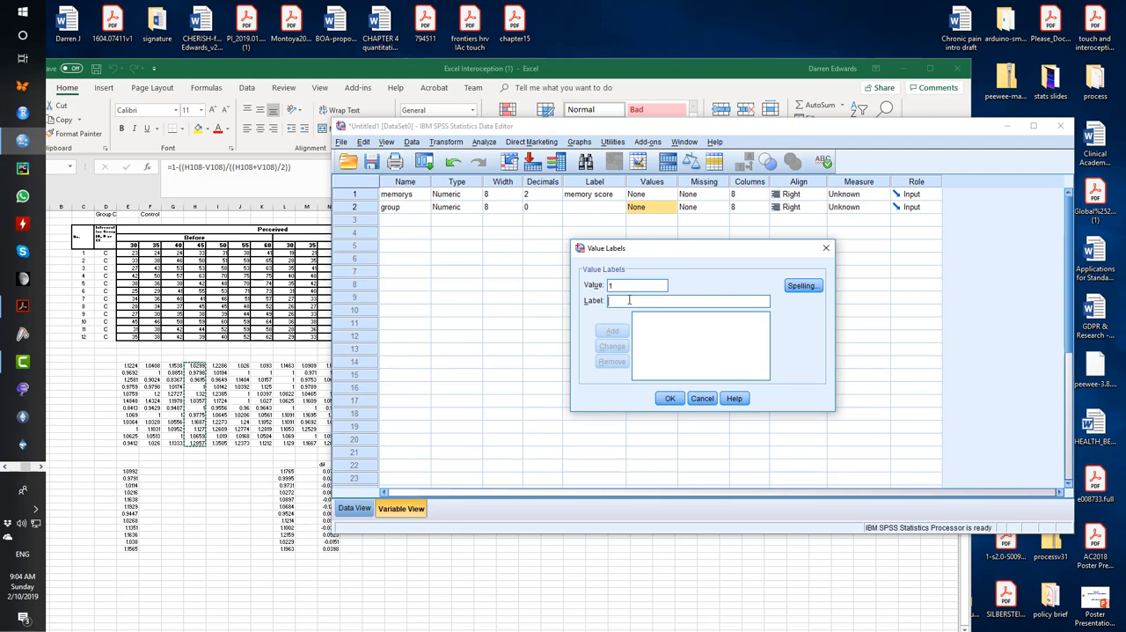
text(control)
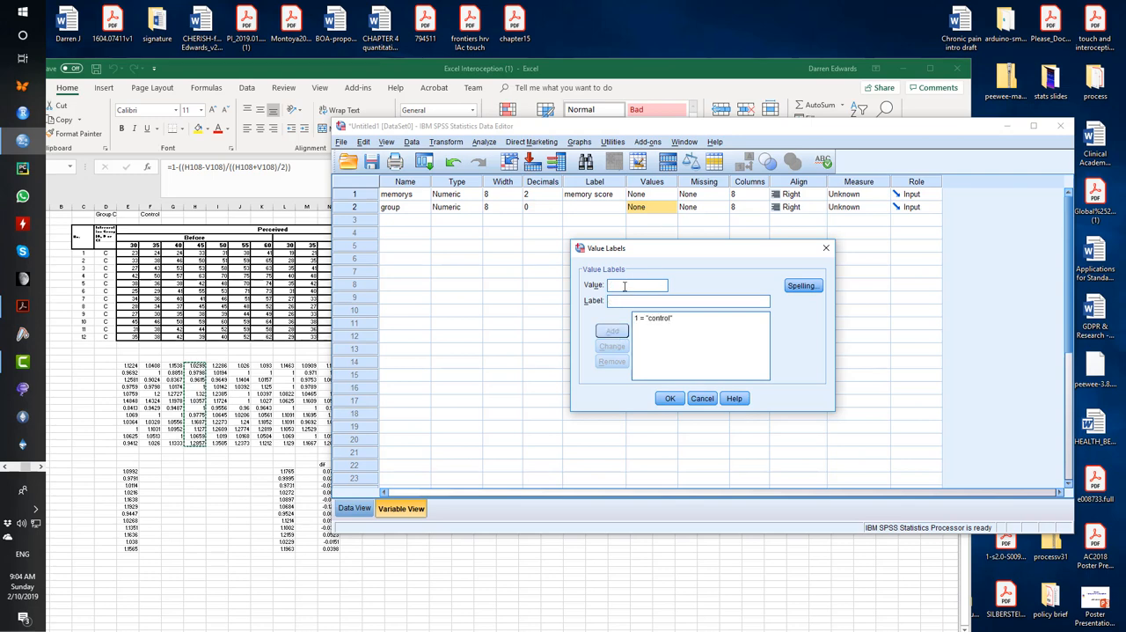
text(s)
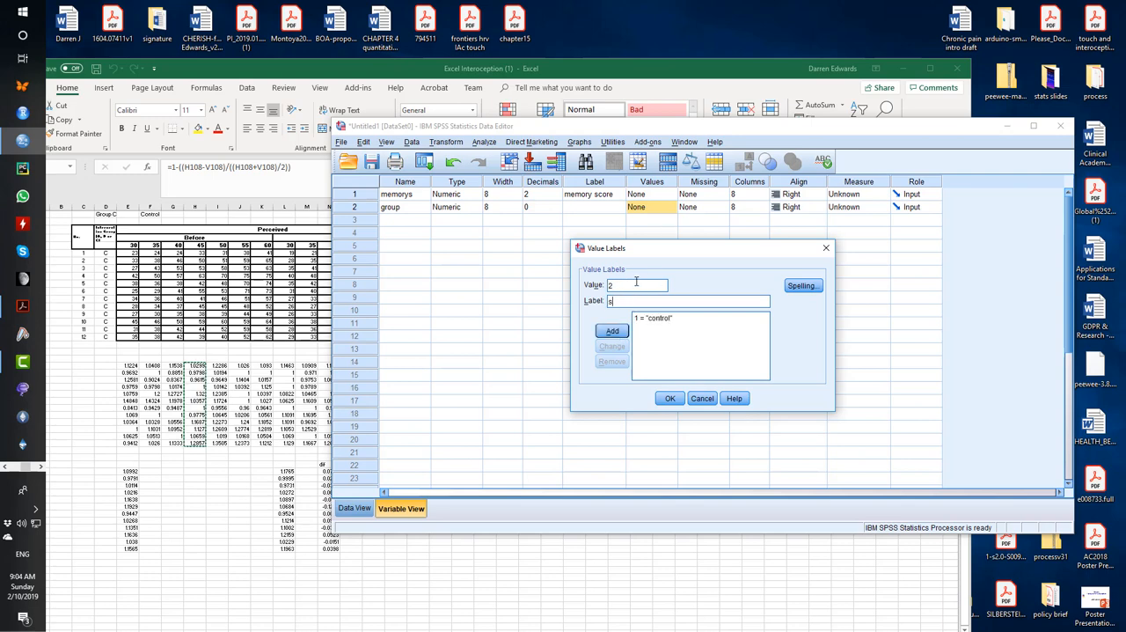
click(613, 331)
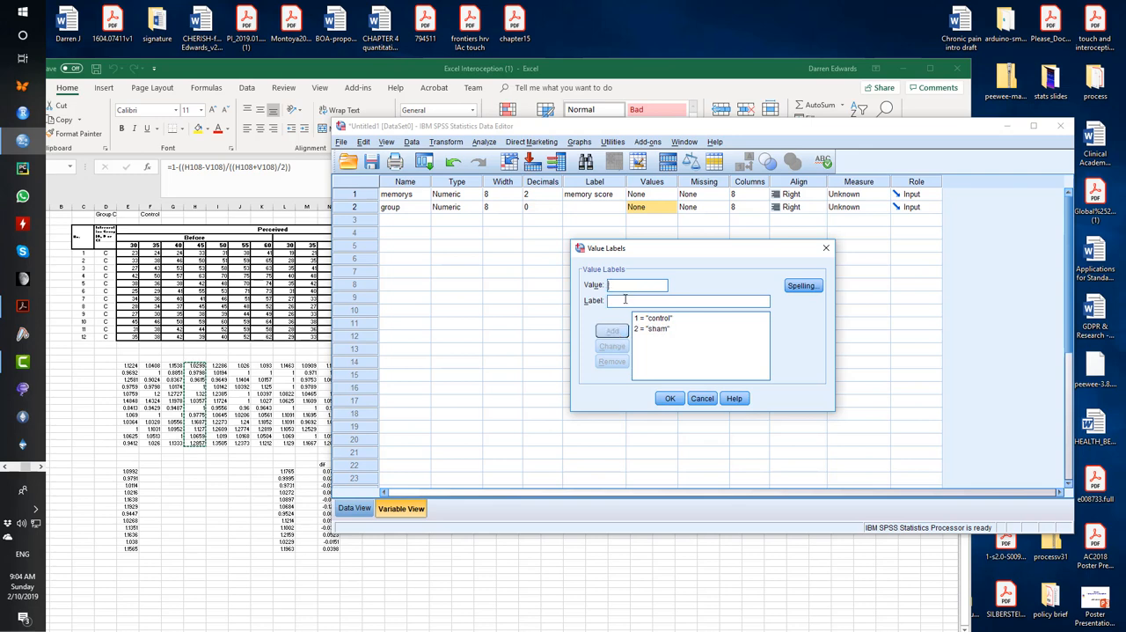
text(3)
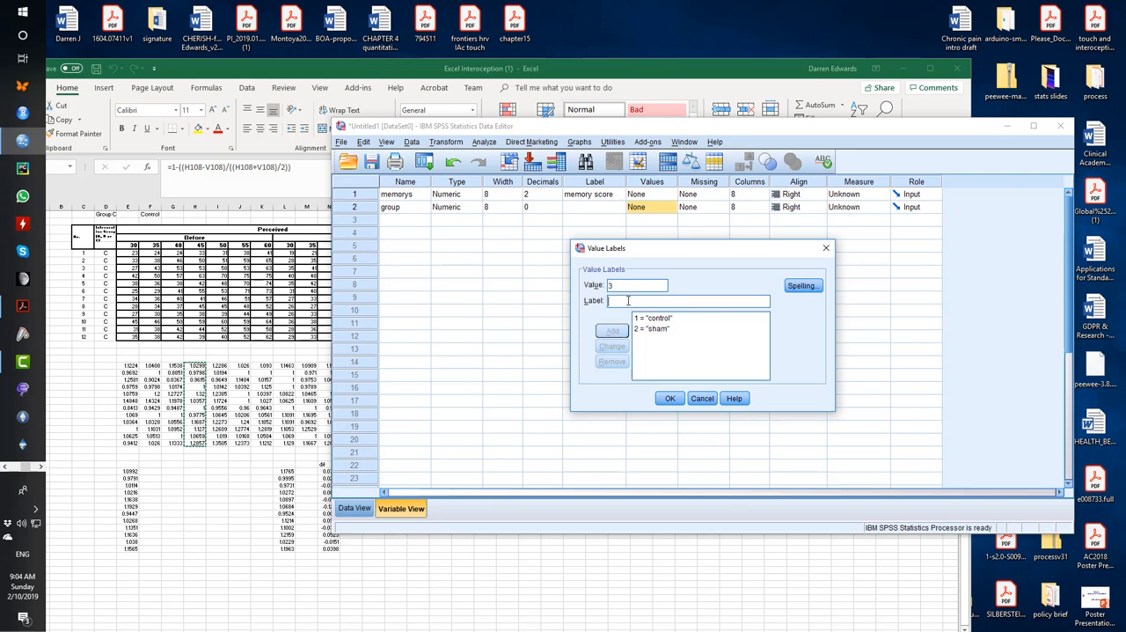
text(exp)
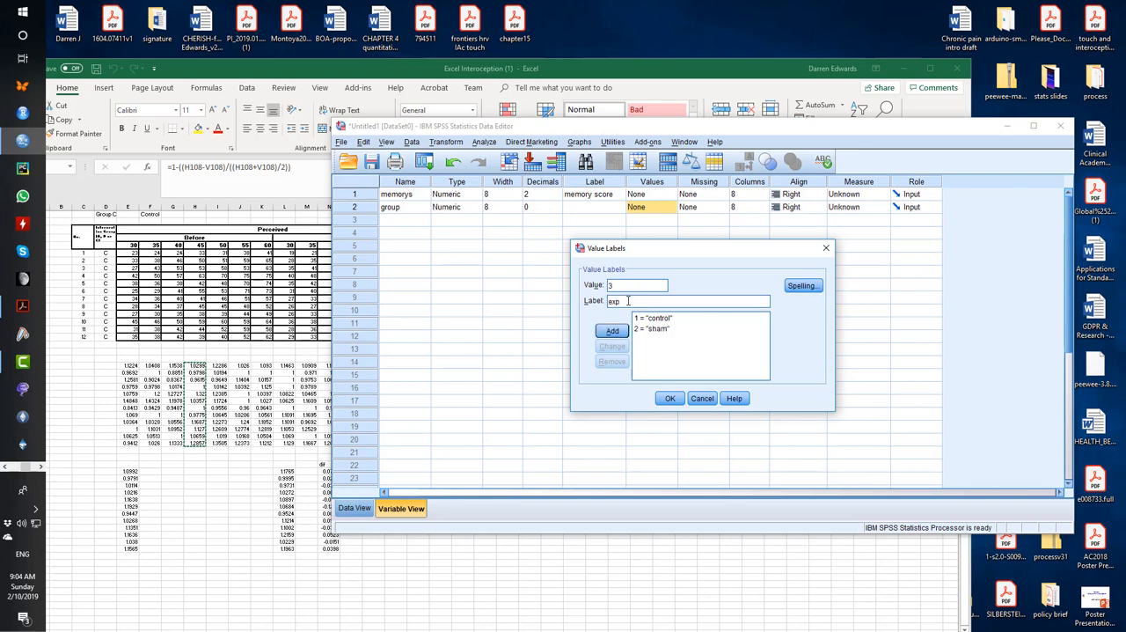
click(612, 331)
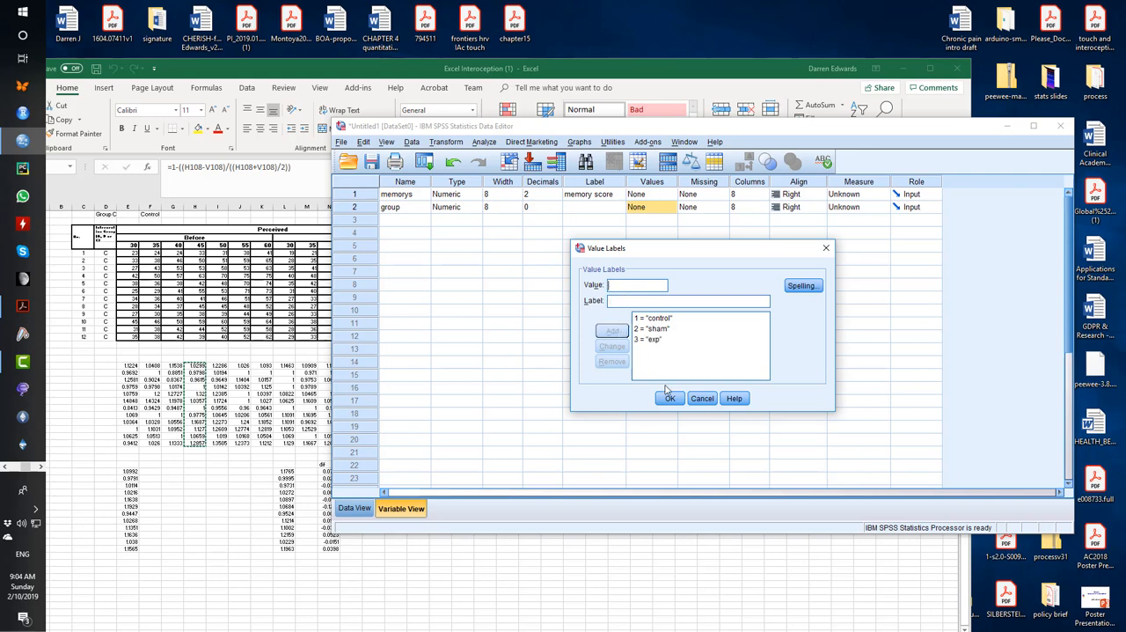
mouse_move(644, 348)
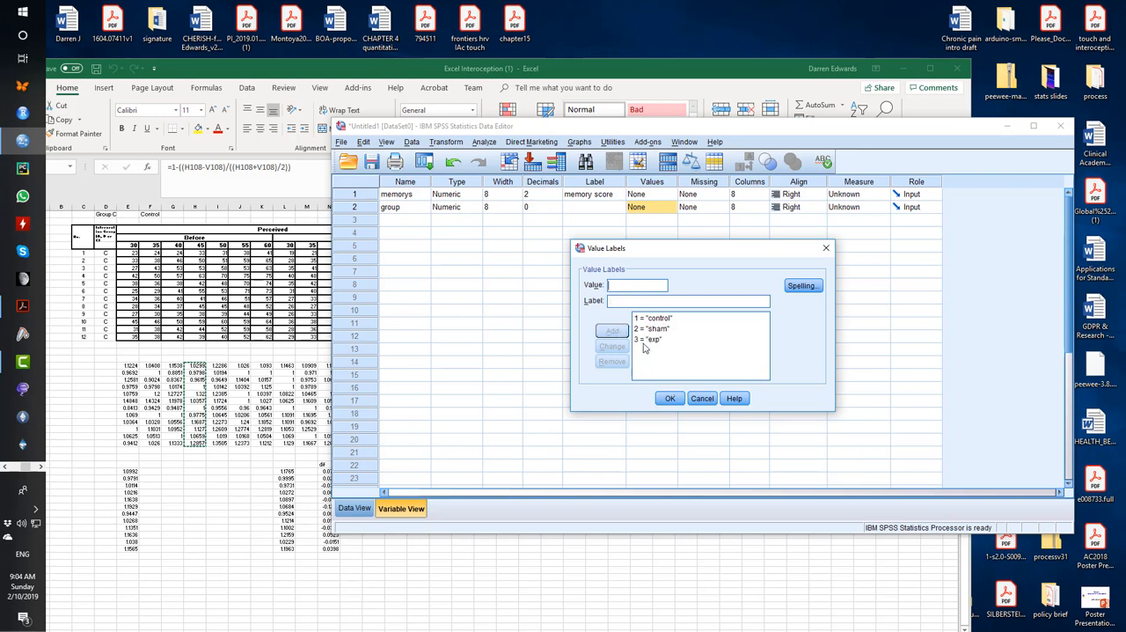
Step: Confirm the value labels and close the dialog
click(652, 316)
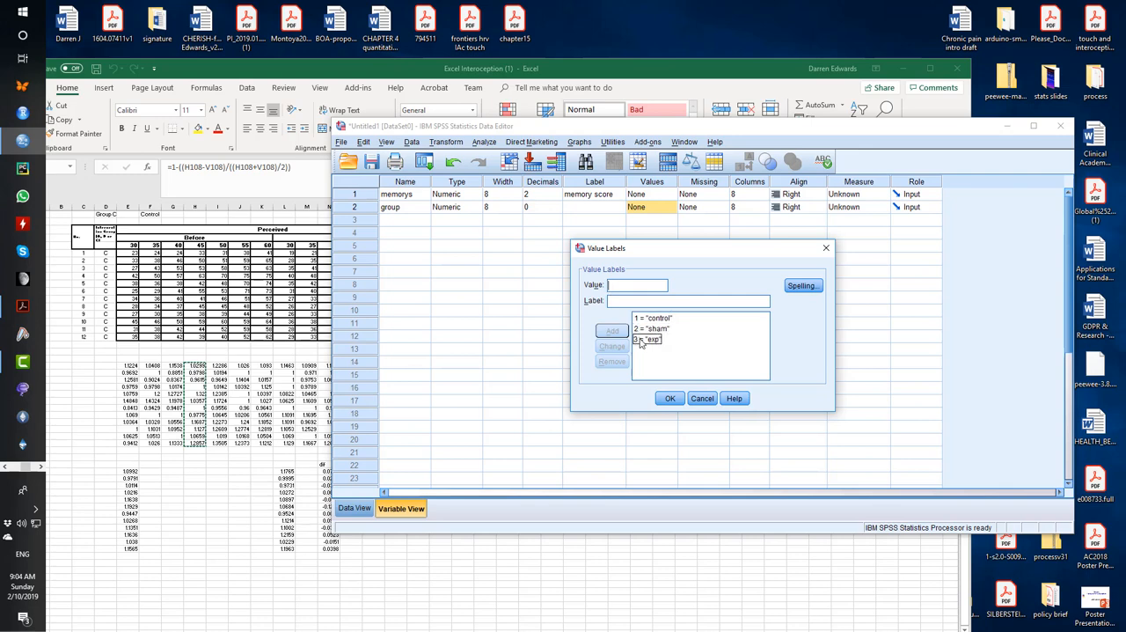
click(651, 329)
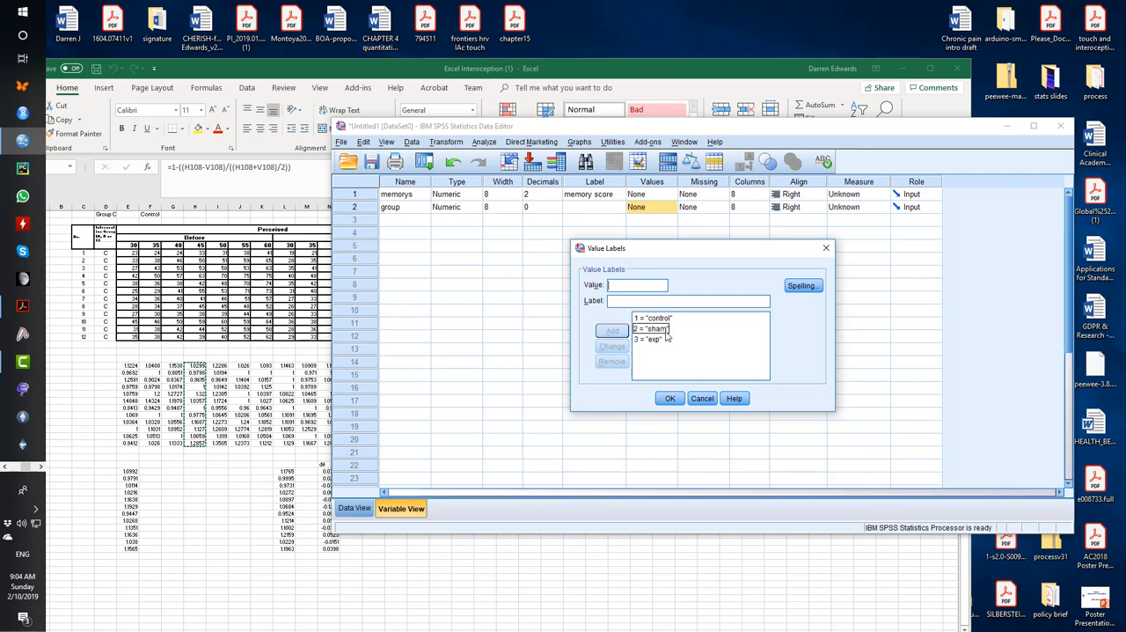
click(669, 398)
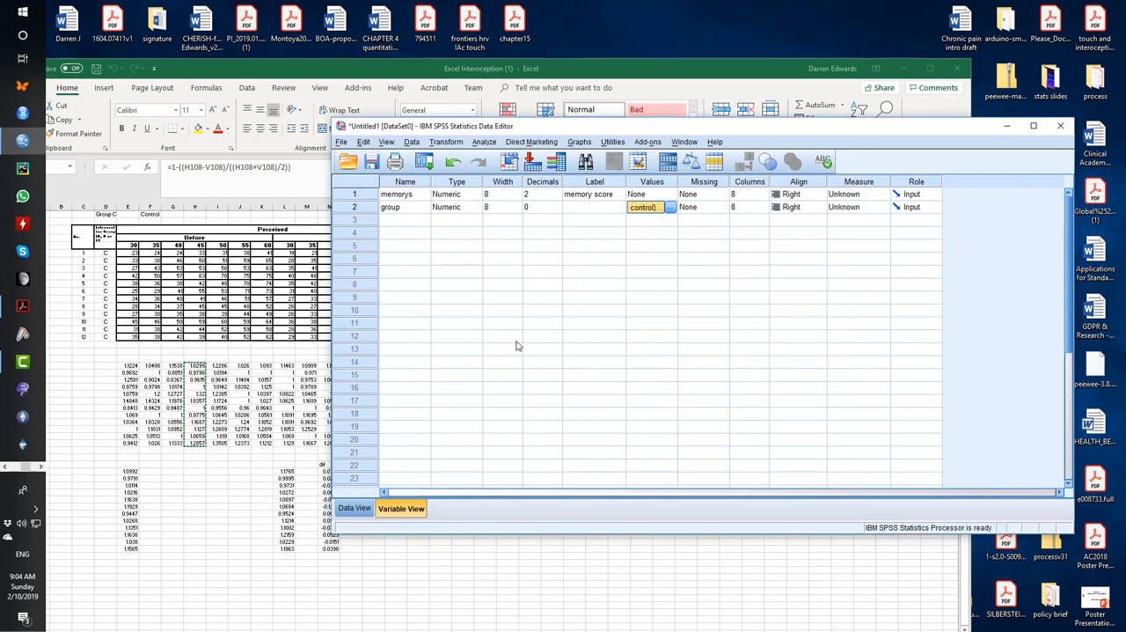
Step: Code the first twelve memory scores as group 1 in the data grid
click(355, 507)
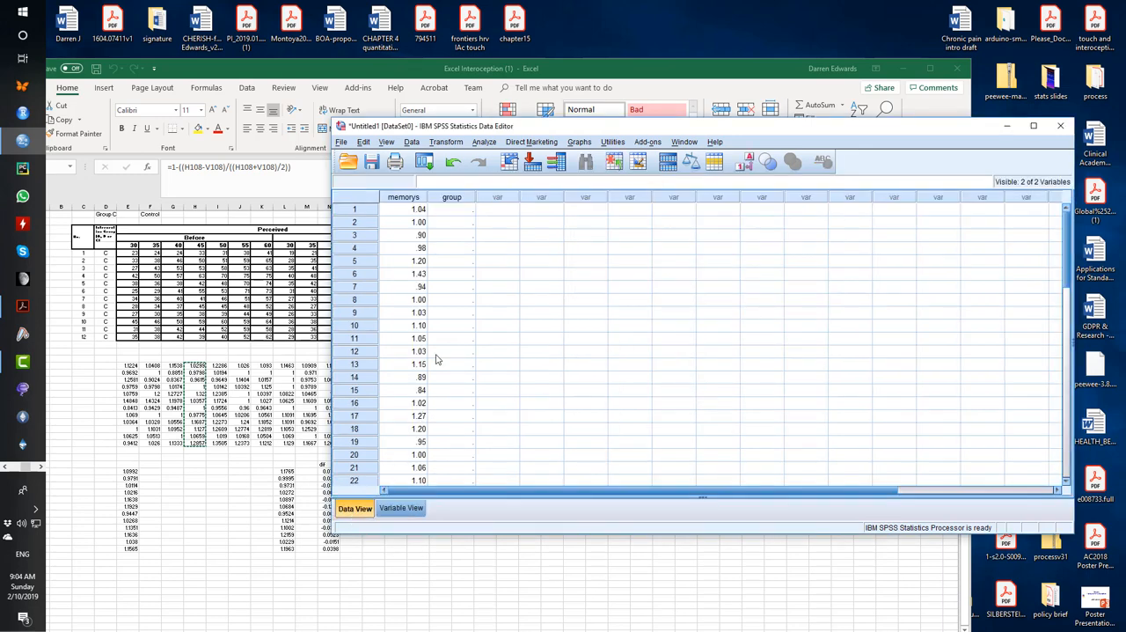
click(451, 209)
text(1)
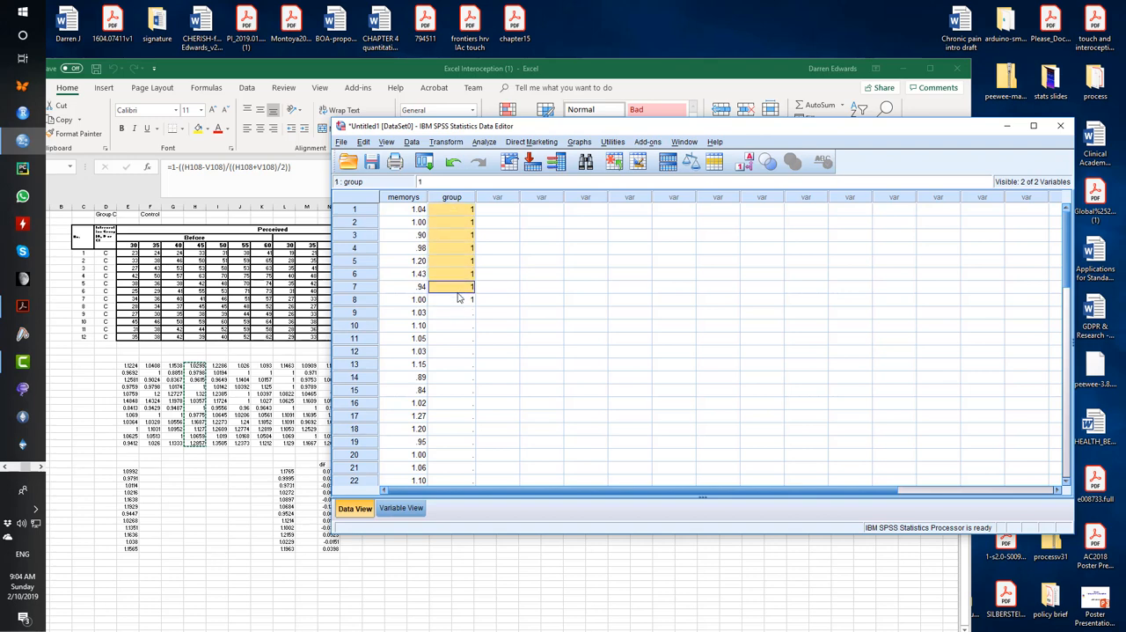
click(450, 313)
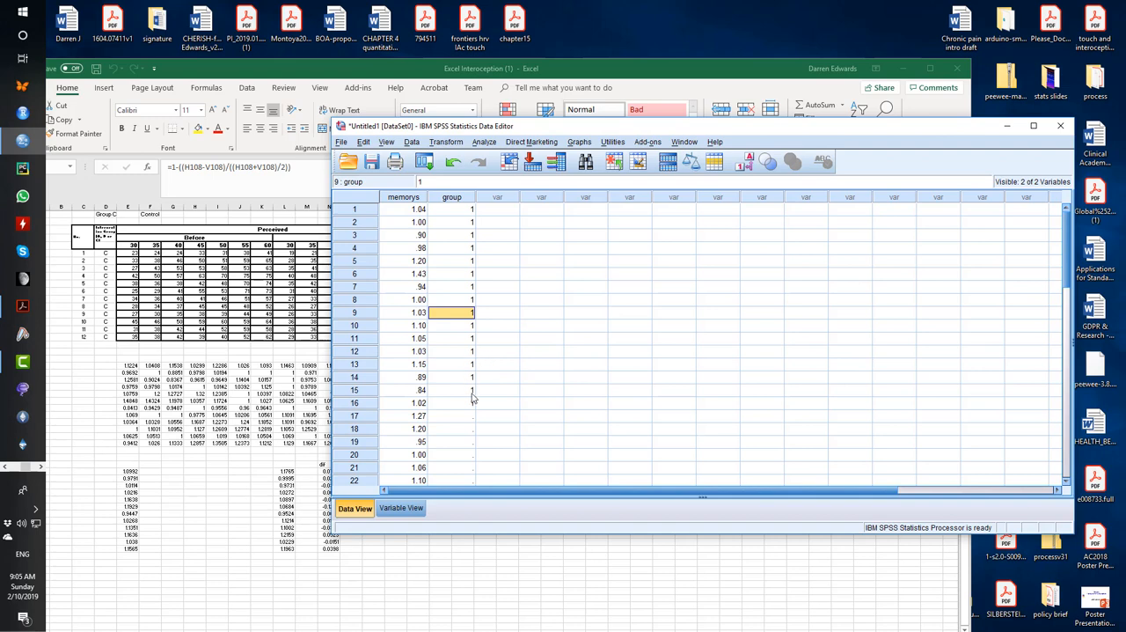
click(450, 351)
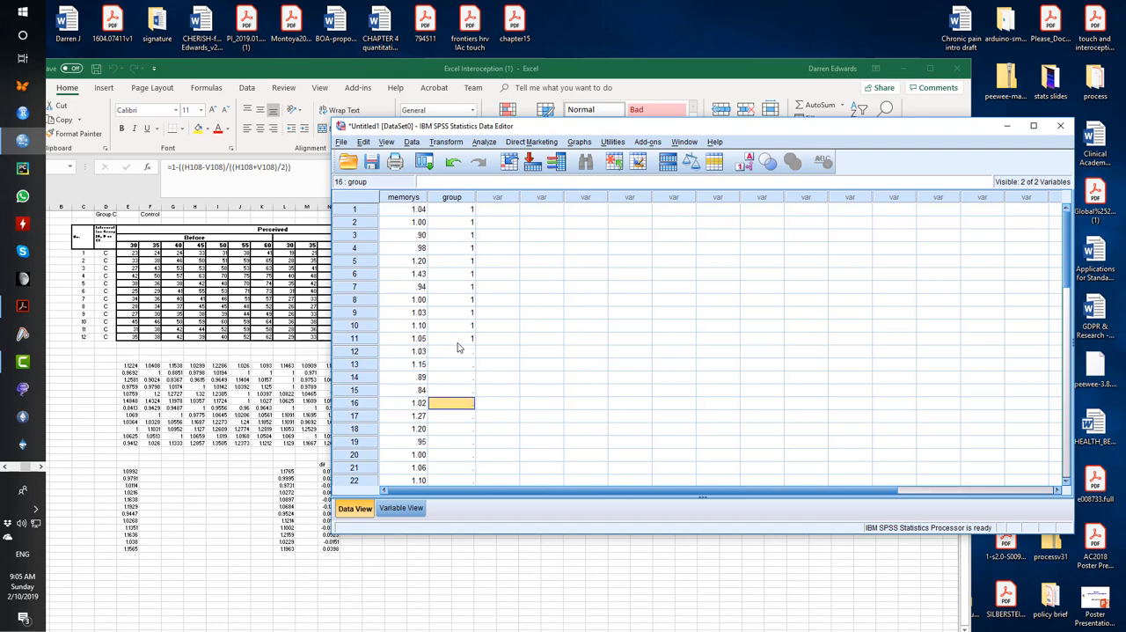
click(451, 352)
text(1)
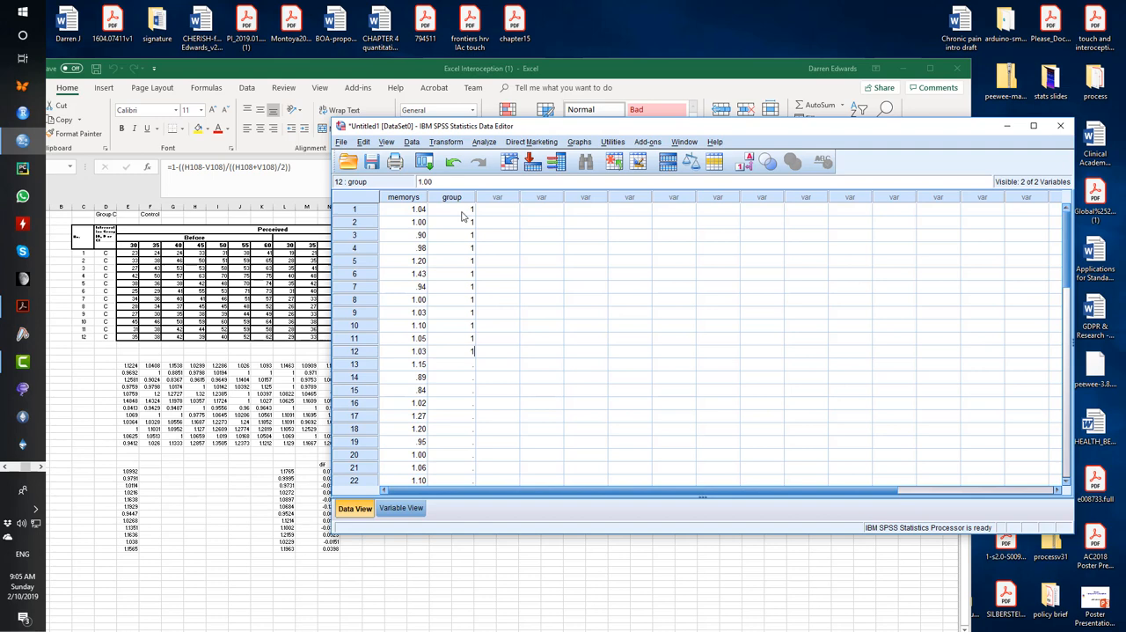
Step: Code rows 13–24 as group 2, starting at the first sham score
click(451, 362)
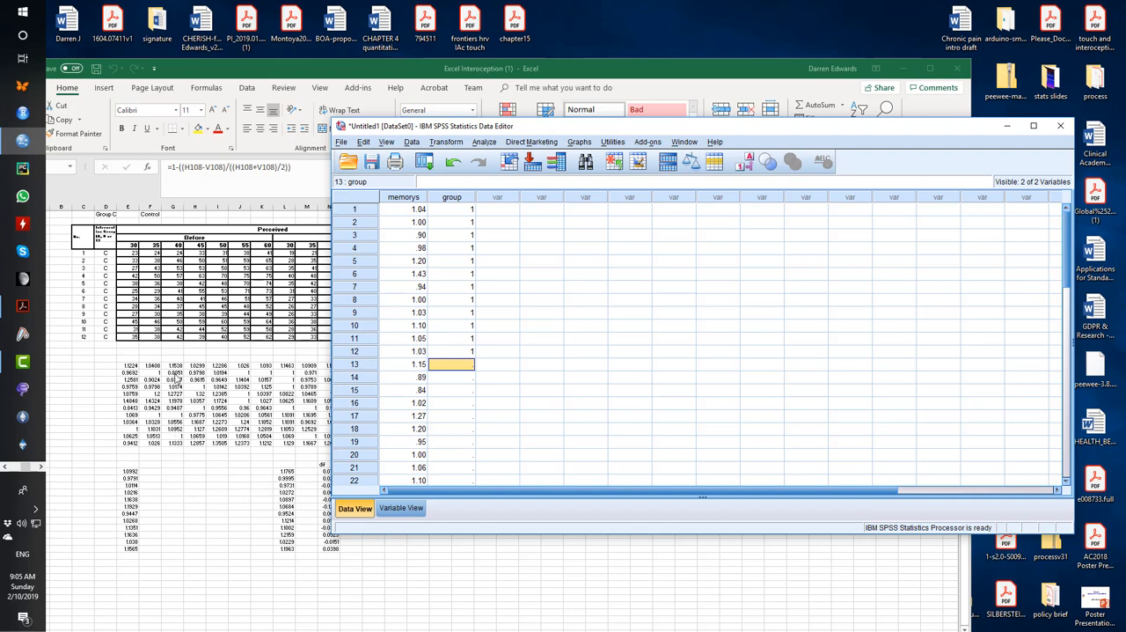
mouse_move(641, 391)
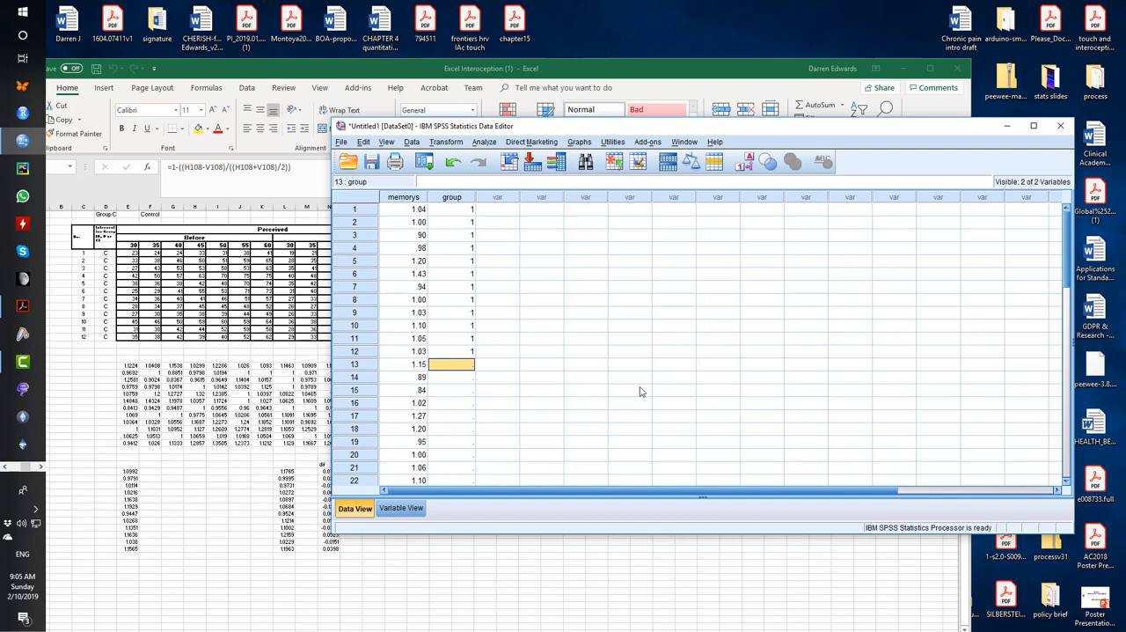
text(2)
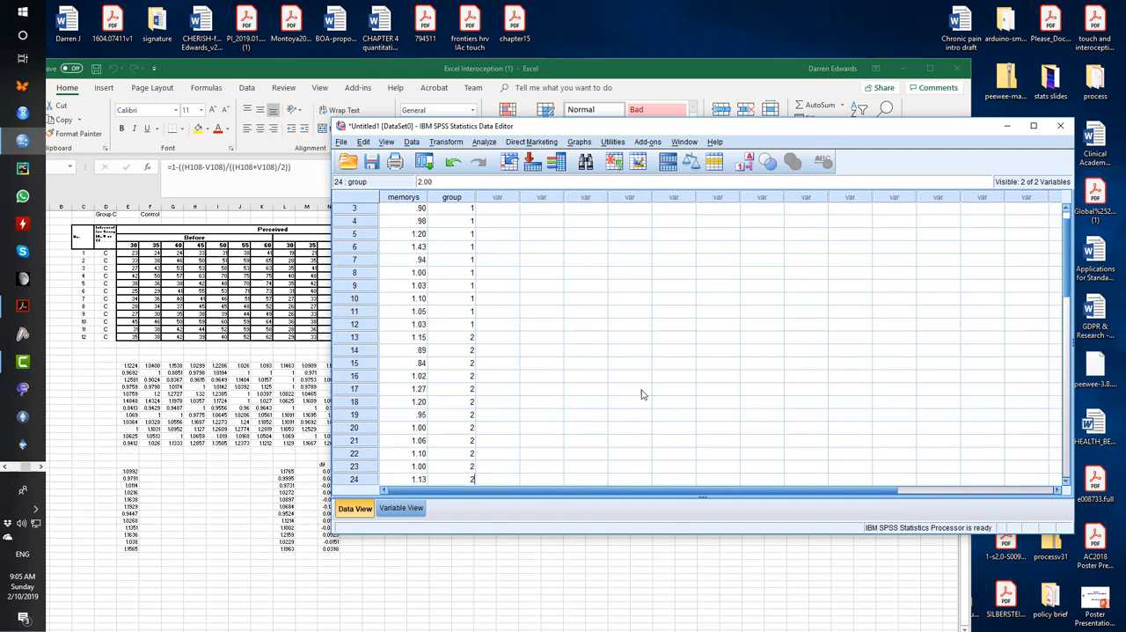
scroll(down, 3)
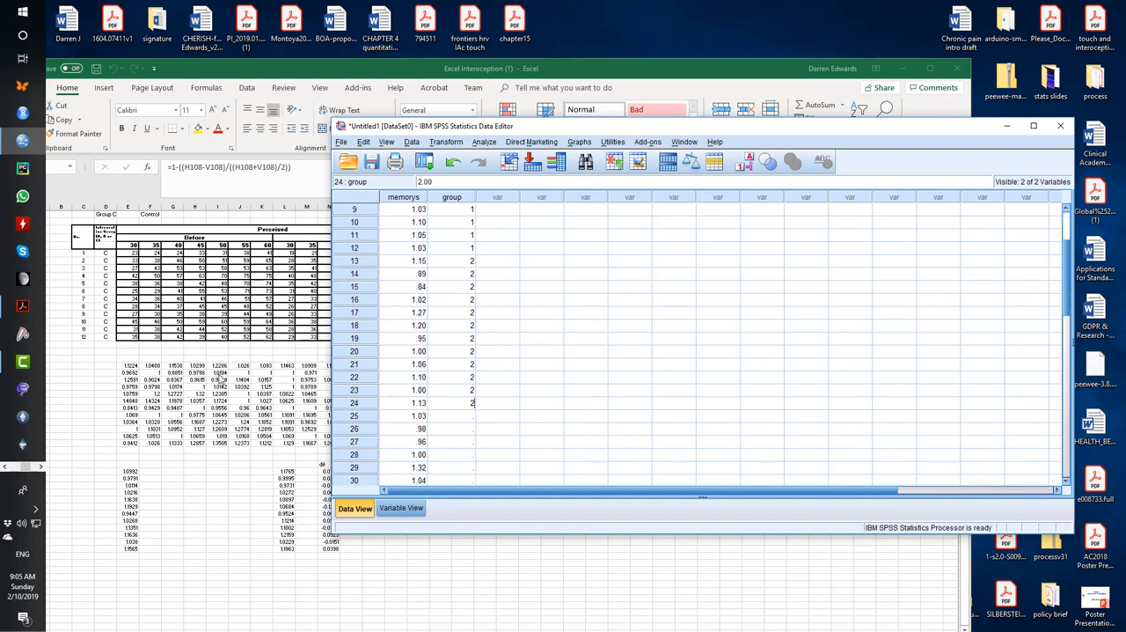
click(451, 415)
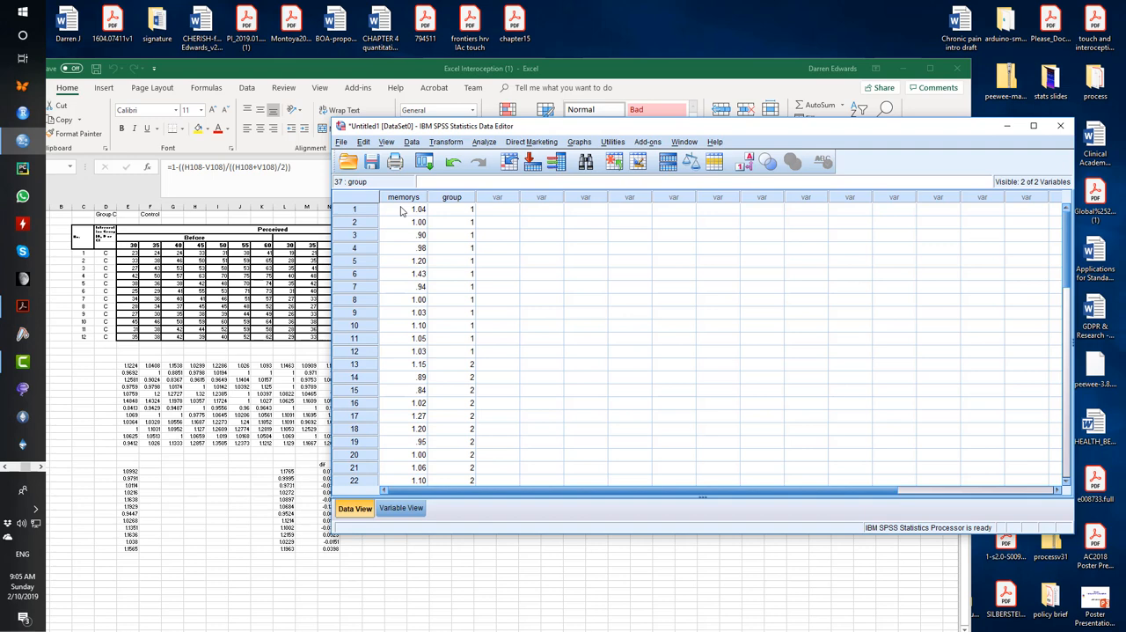
mouse_move(472, 341)
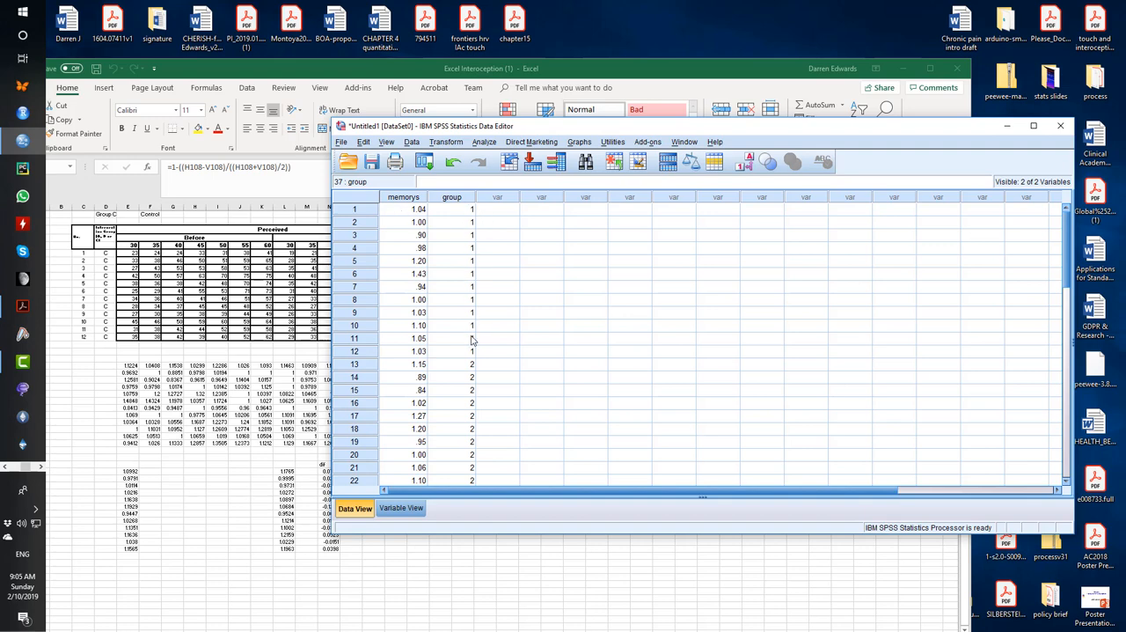
mouse_move(777, 372)
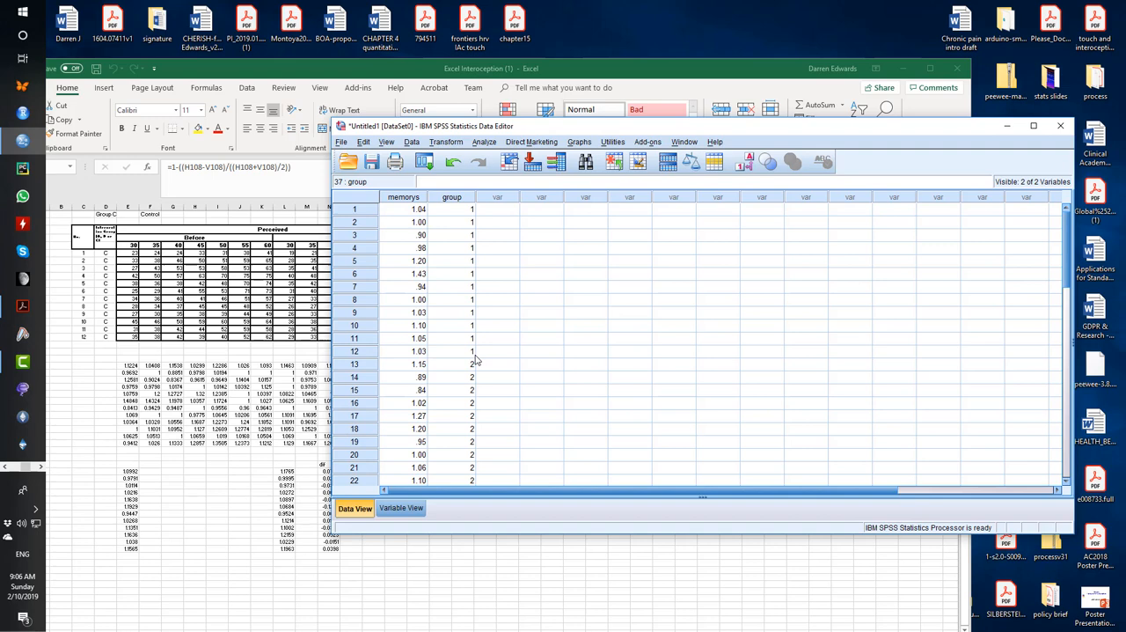
scroll(down, 3)
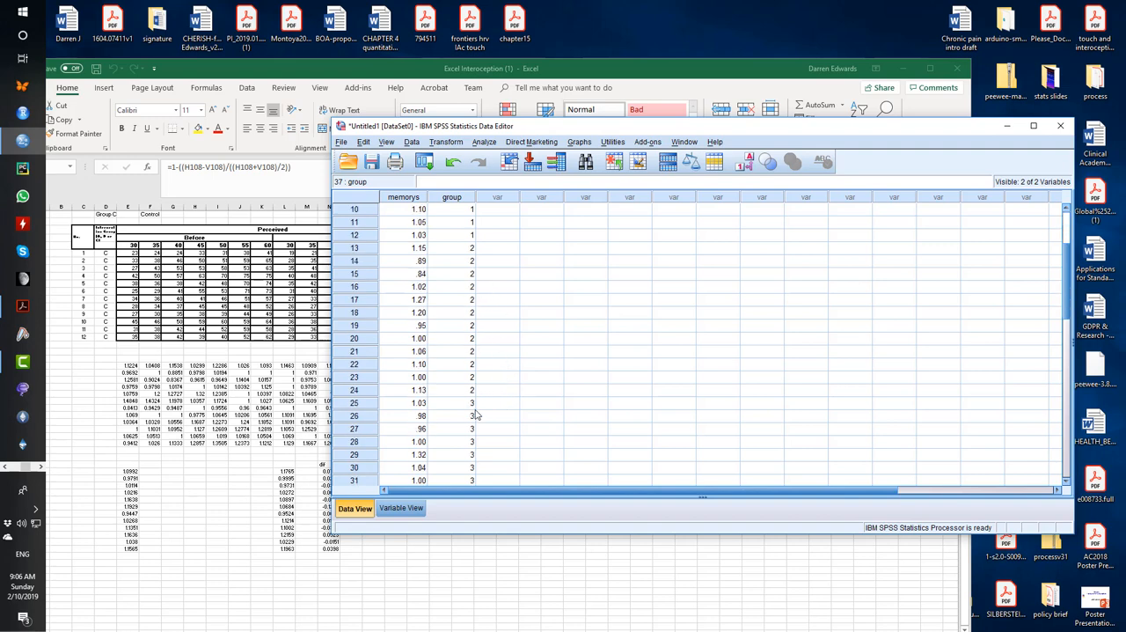
mouse_move(478, 390)
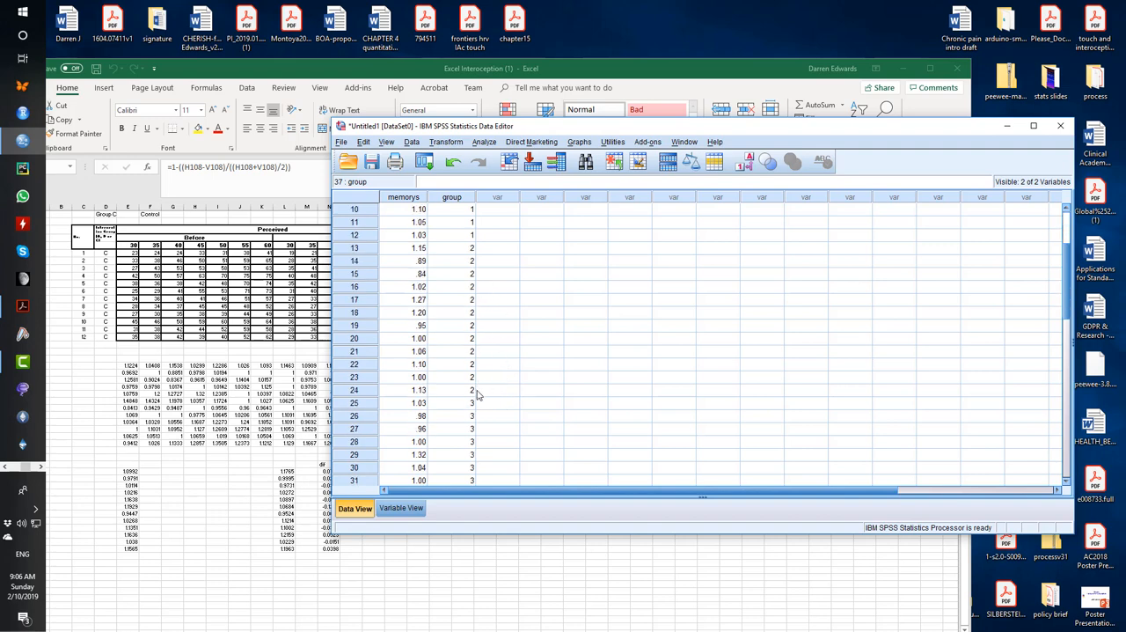
scroll(down, 3)
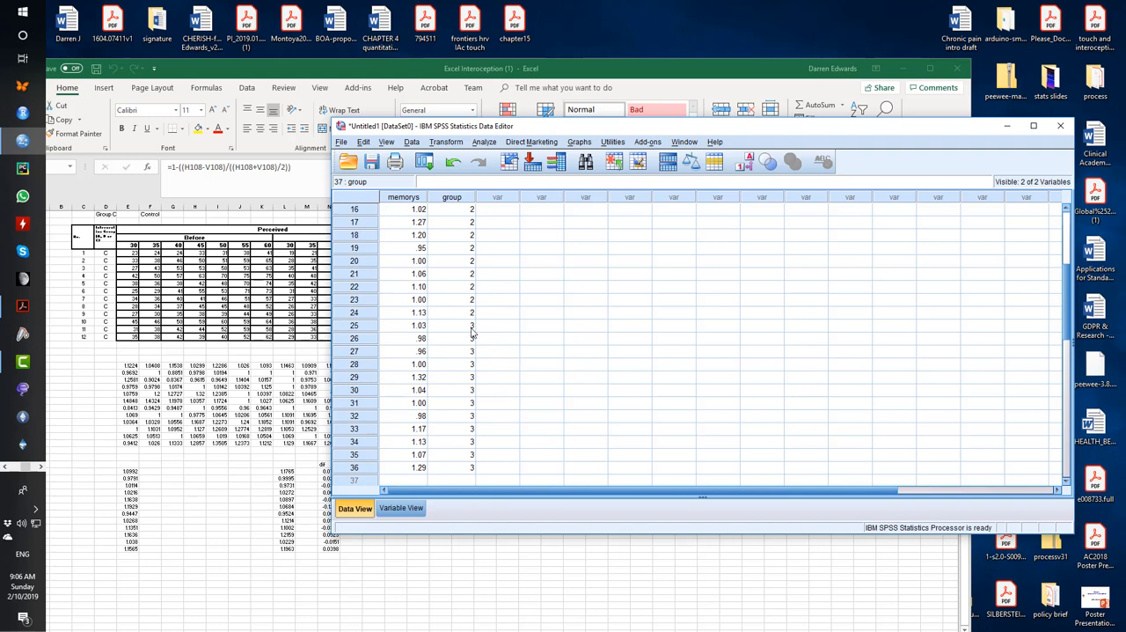
mouse_move(753, 410)
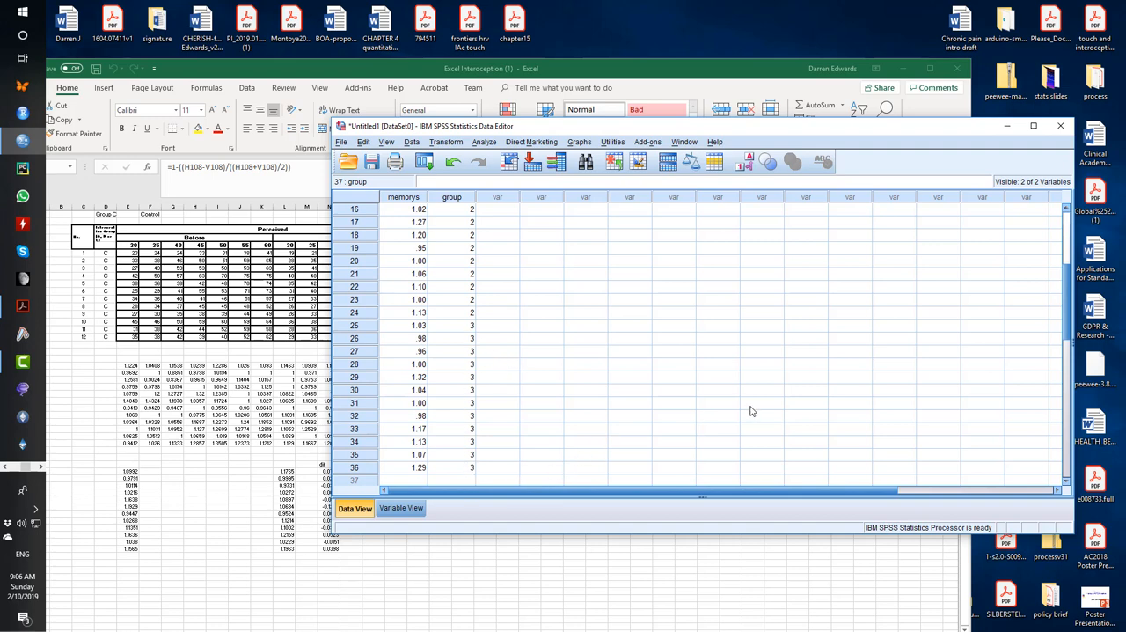
mouse_move(820, 429)
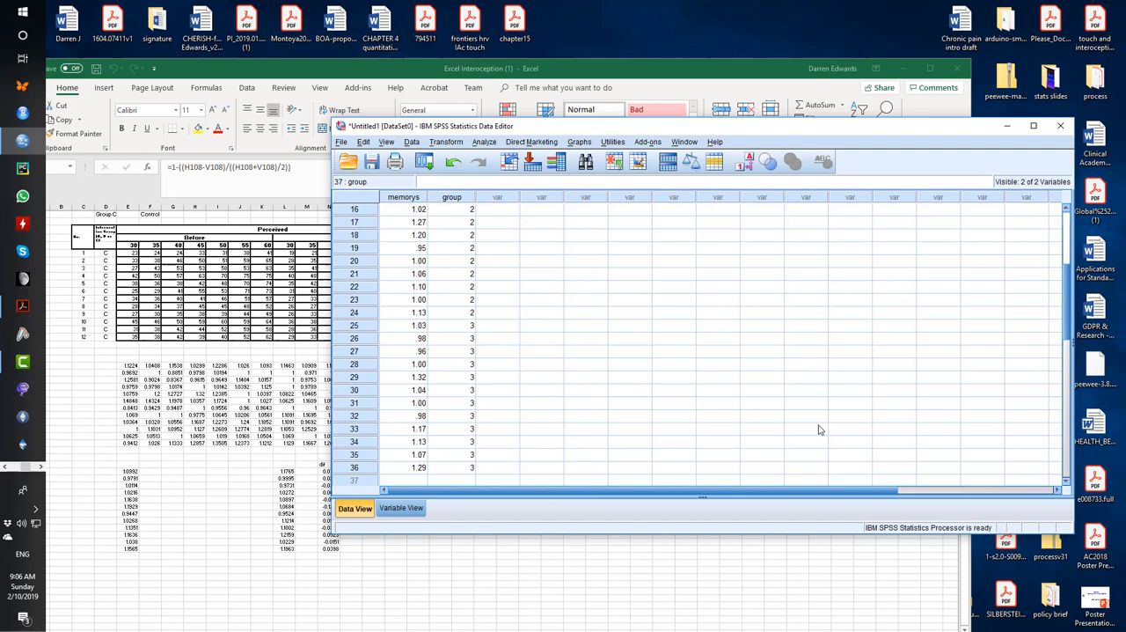
scroll(up, 3)
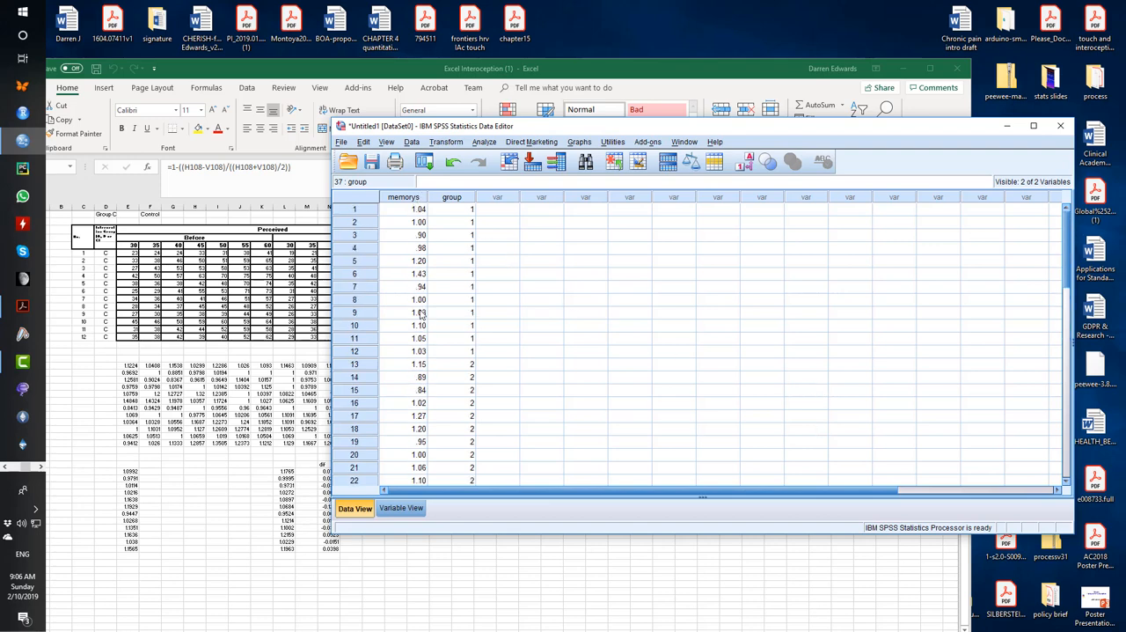
mouse_move(801, 250)
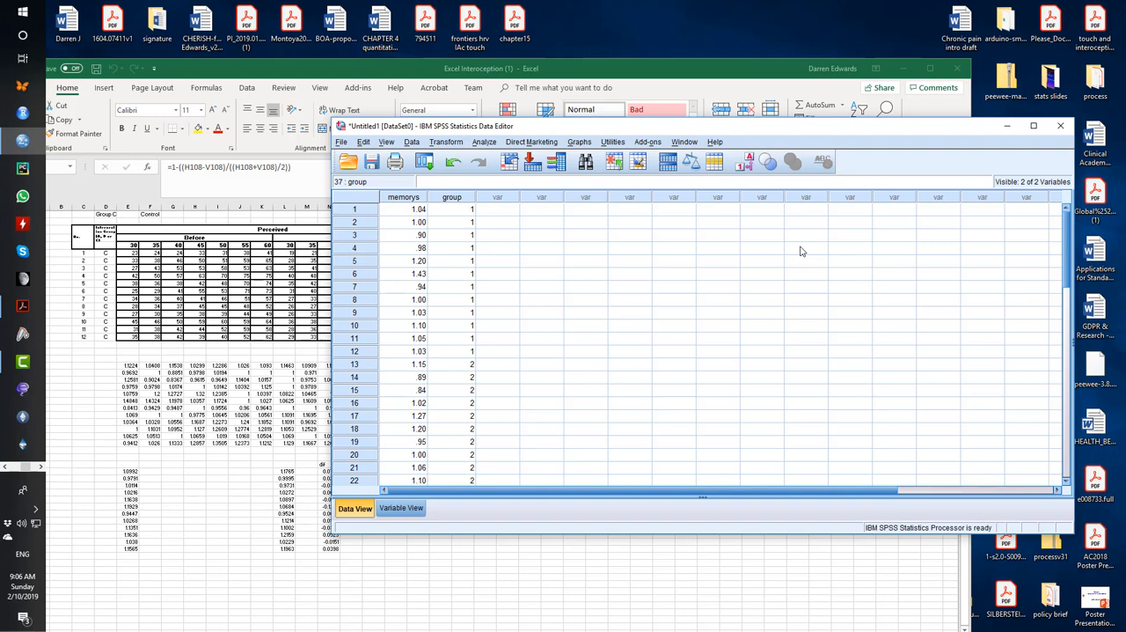
mouse_move(801, 254)
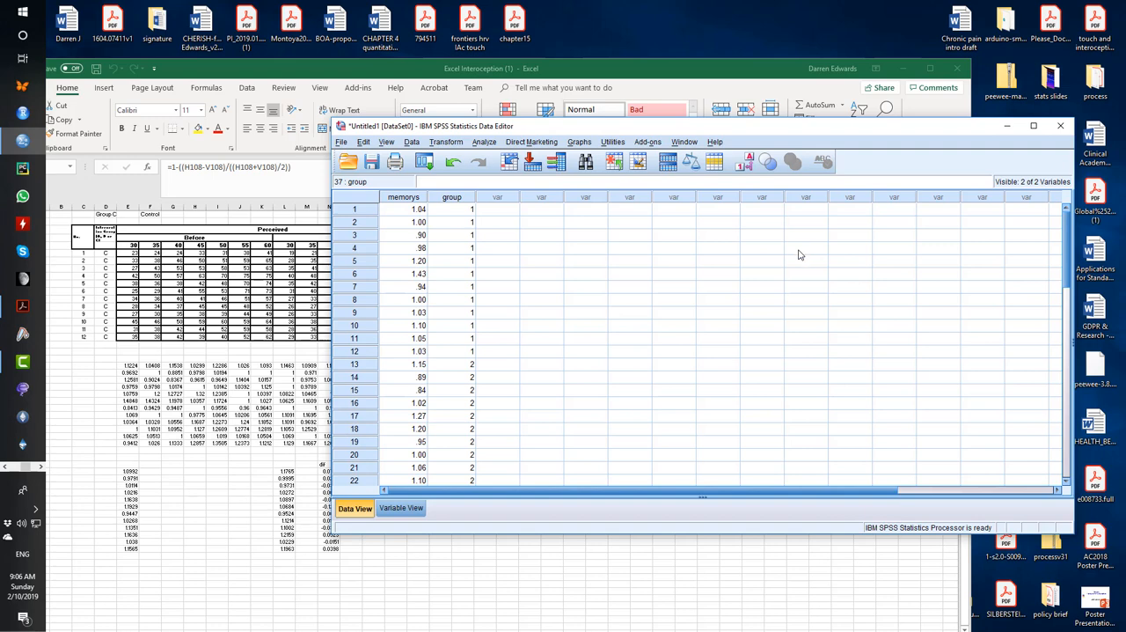
mouse_move(471, 553)
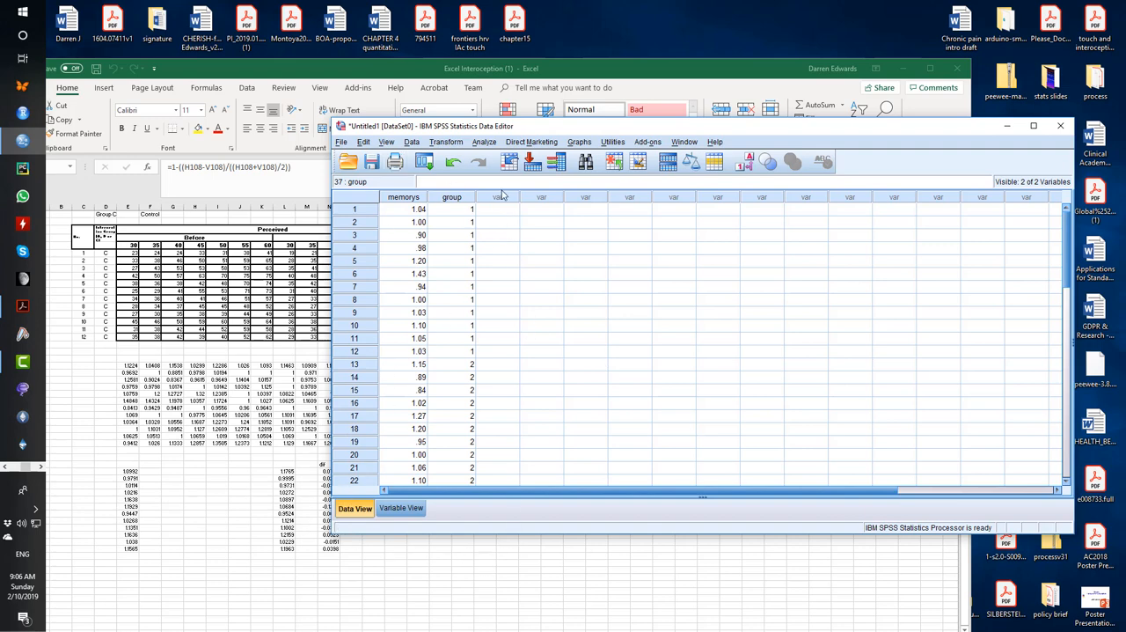
mouse_move(450, 254)
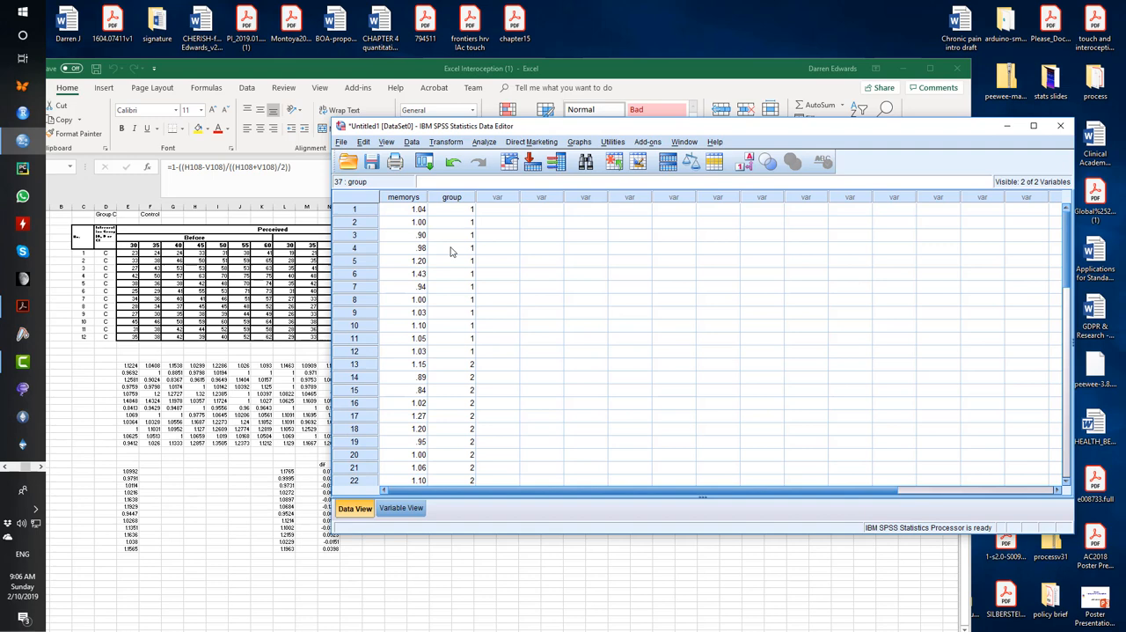
mouse_move(461, 237)
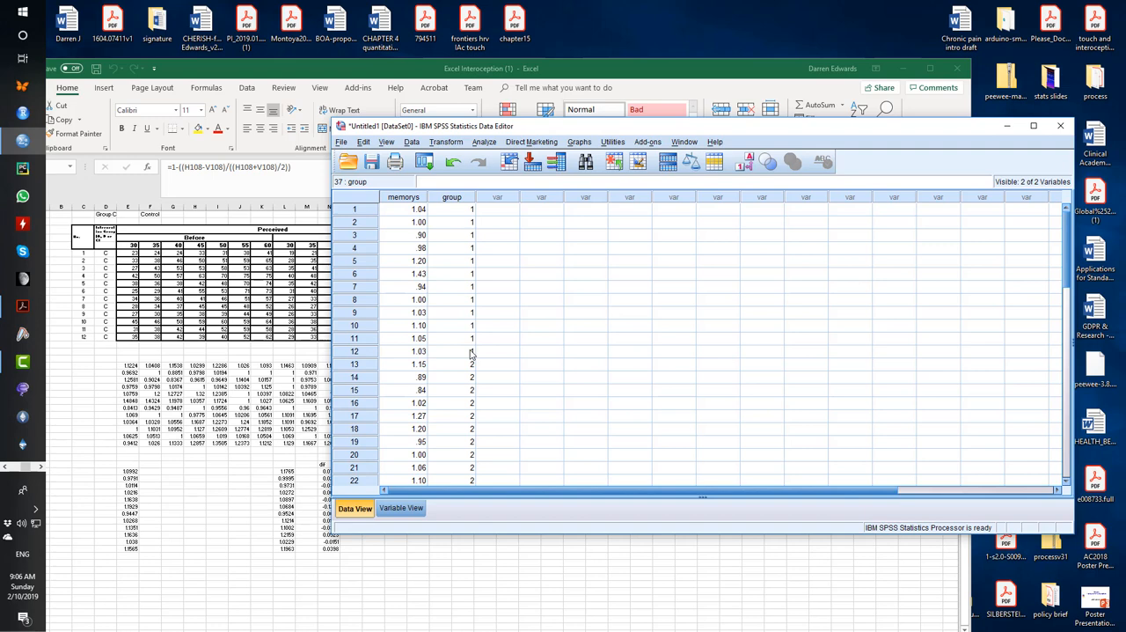
scroll(down, 3)
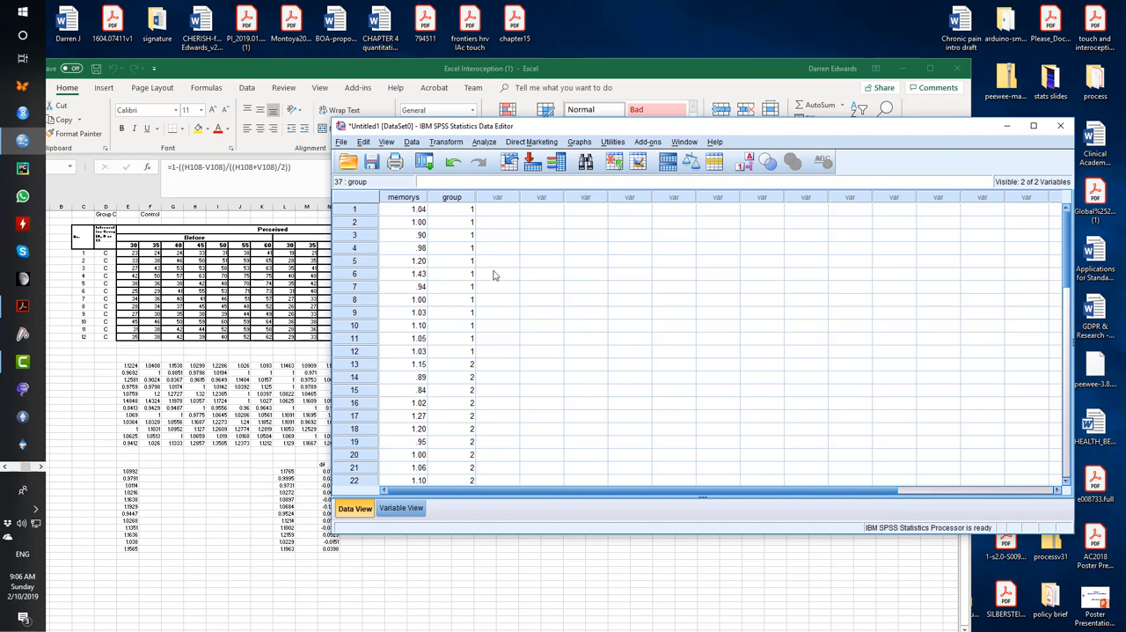
mouse_move(471, 207)
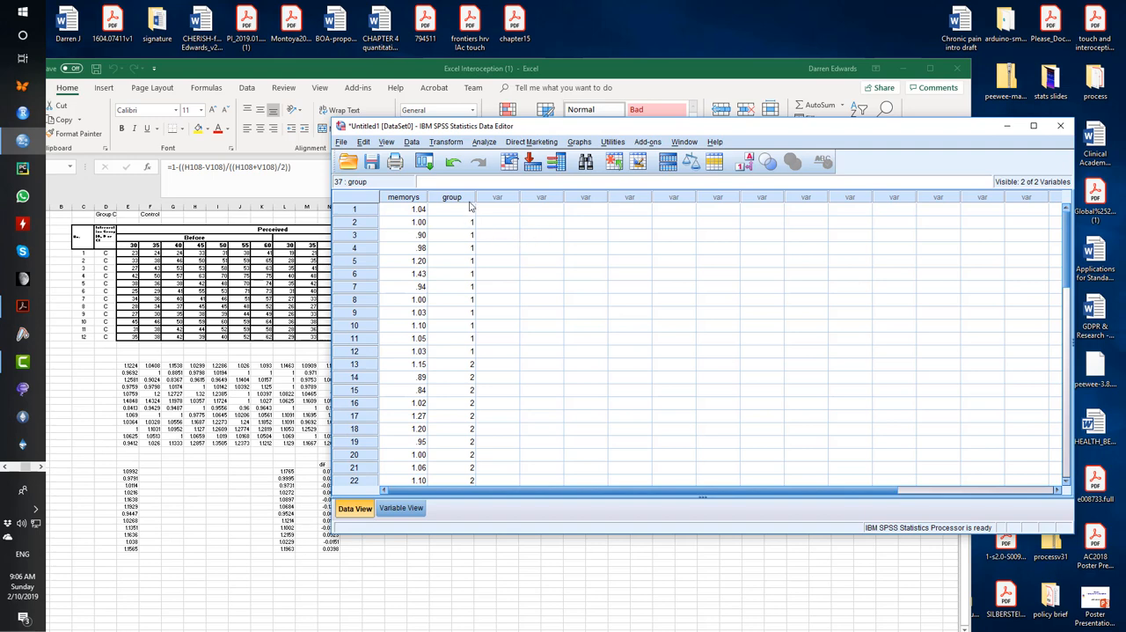
scroll(down, 3)
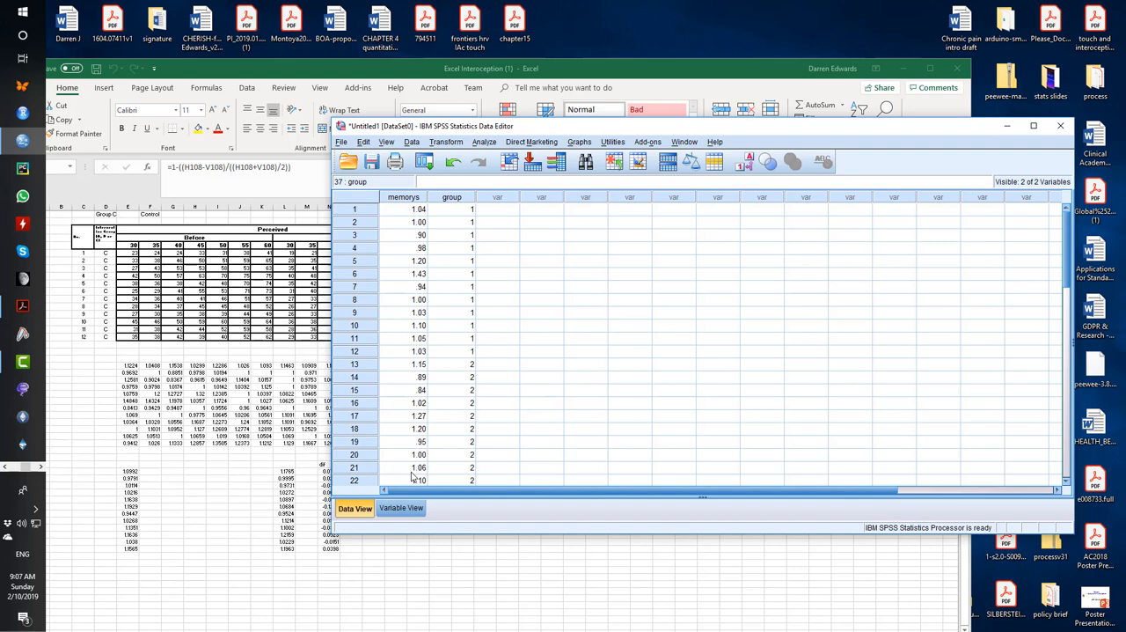
Step: Clear the group variable row so only memorys remains in the dataset
click(402, 509)
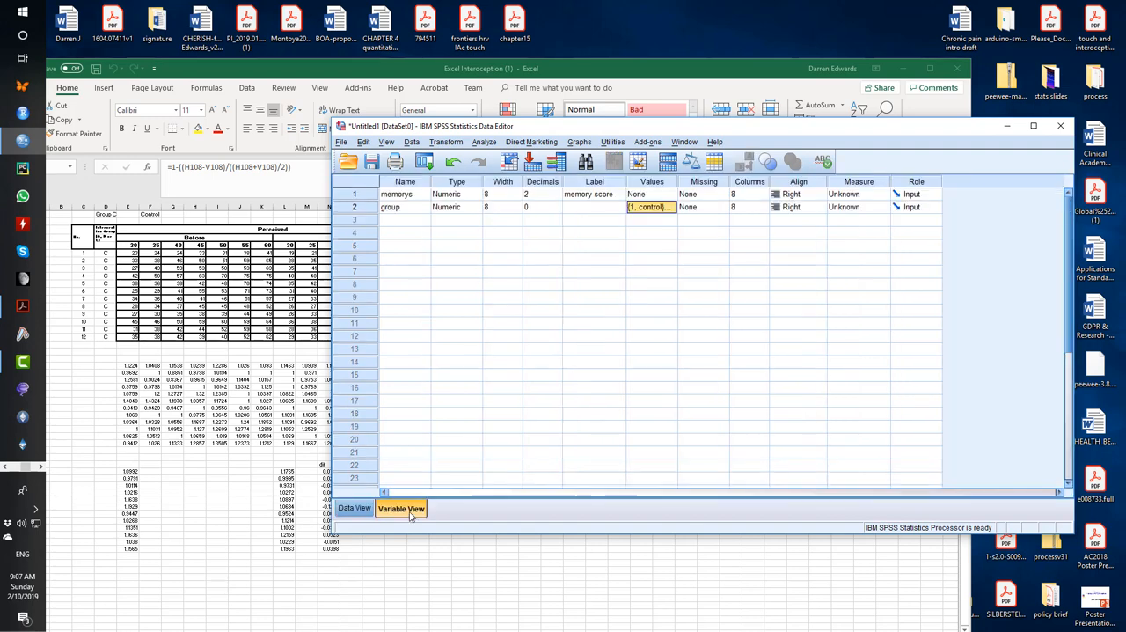
click(355, 507)
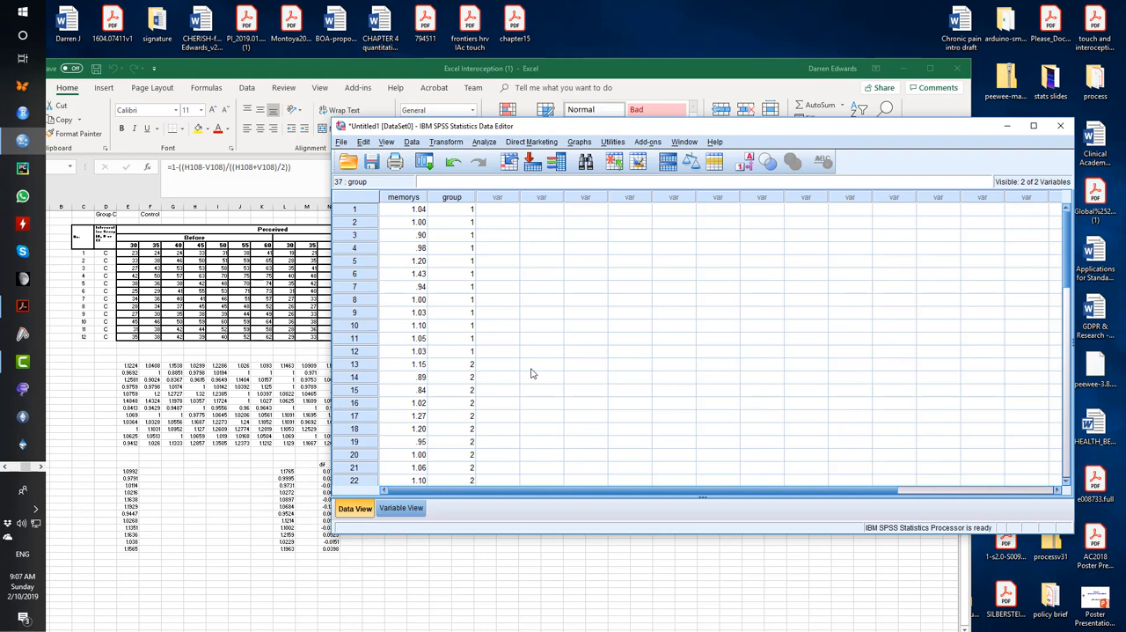
scroll(down, 3)
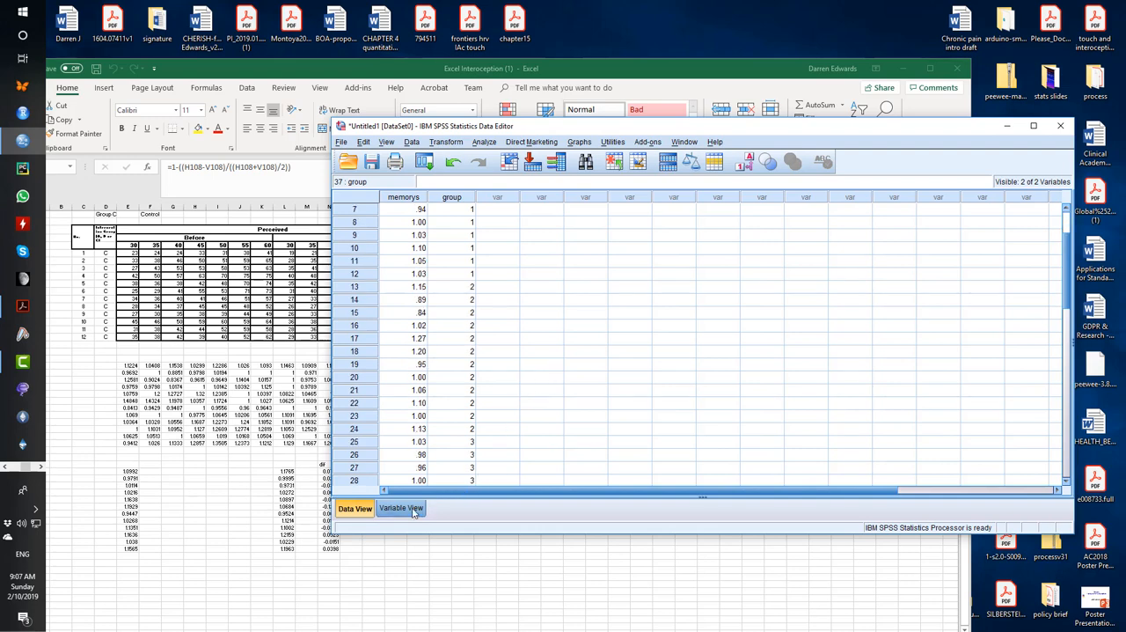
click(401, 507)
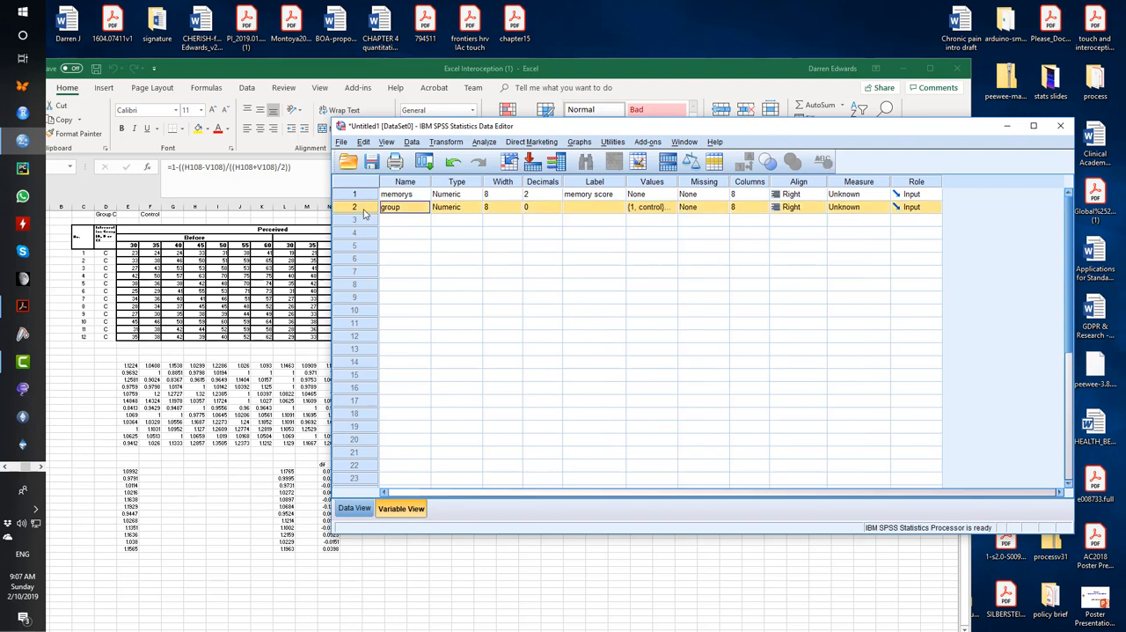
right_click(390, 207)
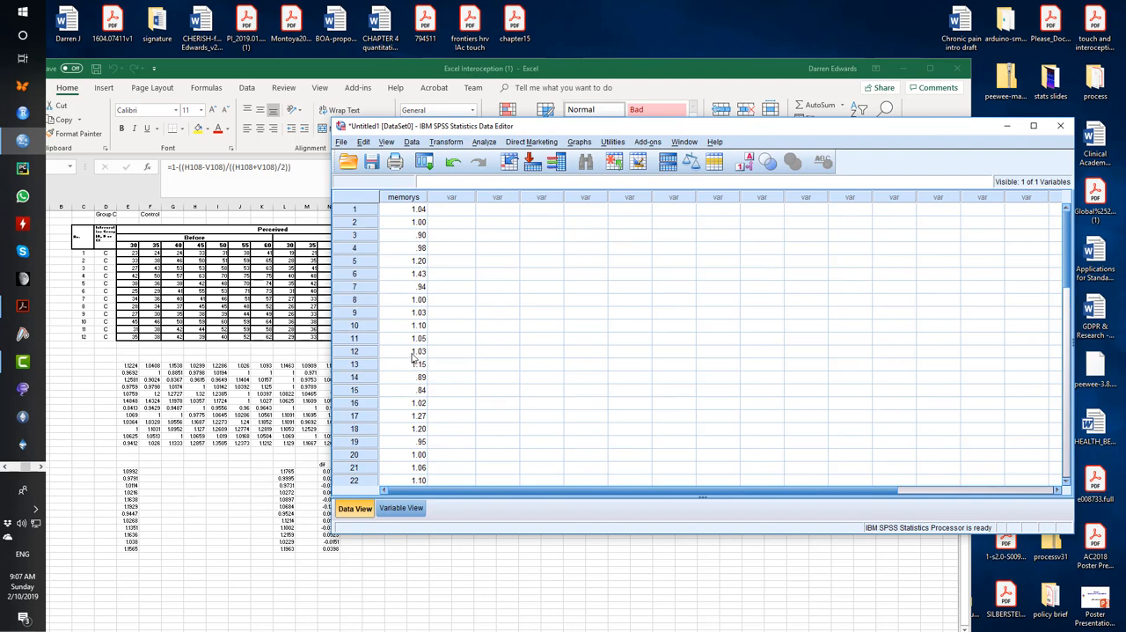
Step: Move rows 13–24 and 25–36 of memorys into two new twelve-score columns
drag(403, 350, 403, 479)
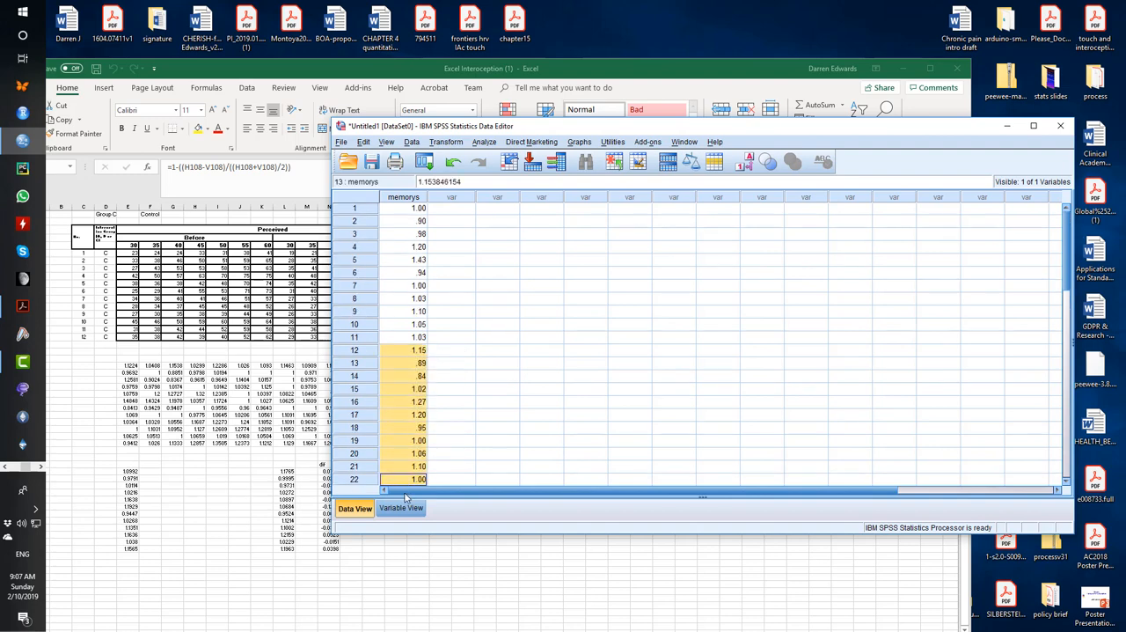
right_click(405, 458)
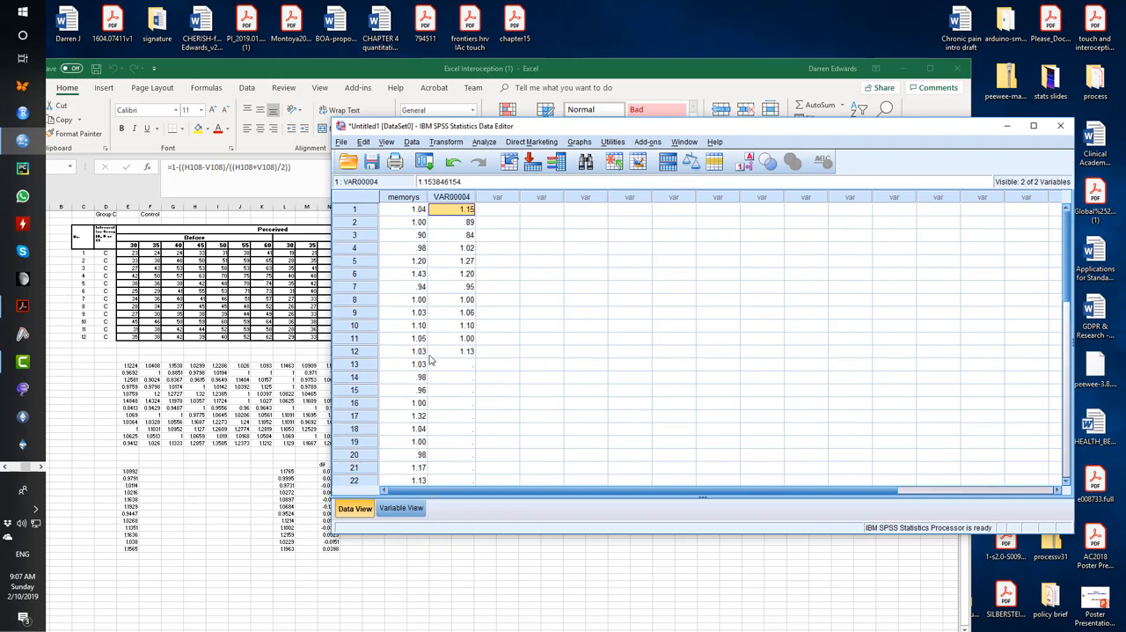
click(403, 363)
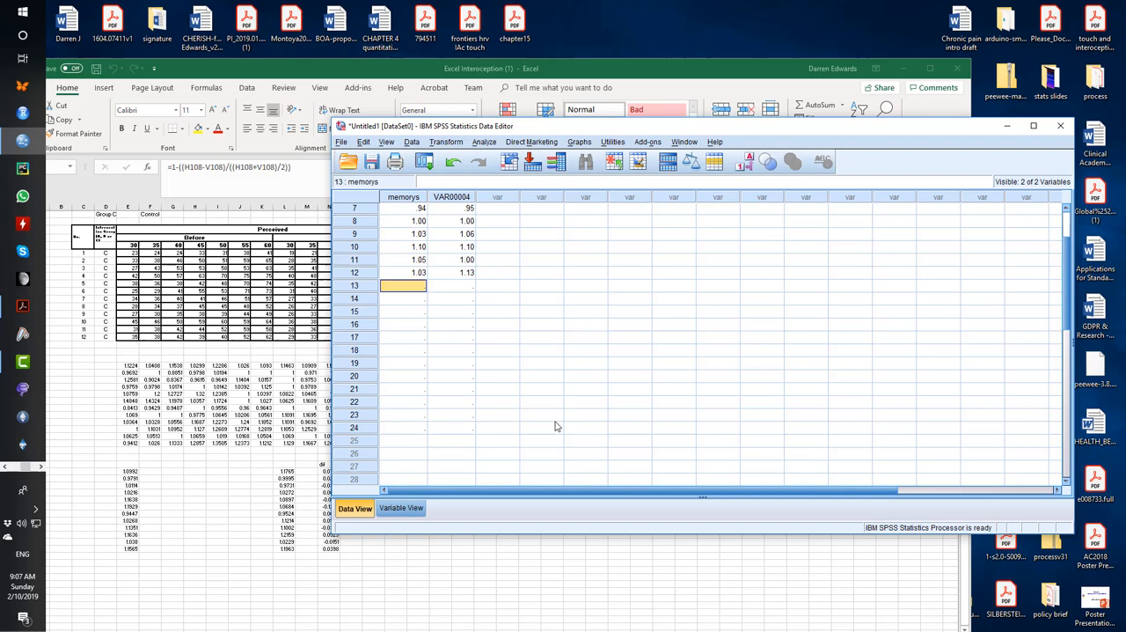
right_click(493, 208)
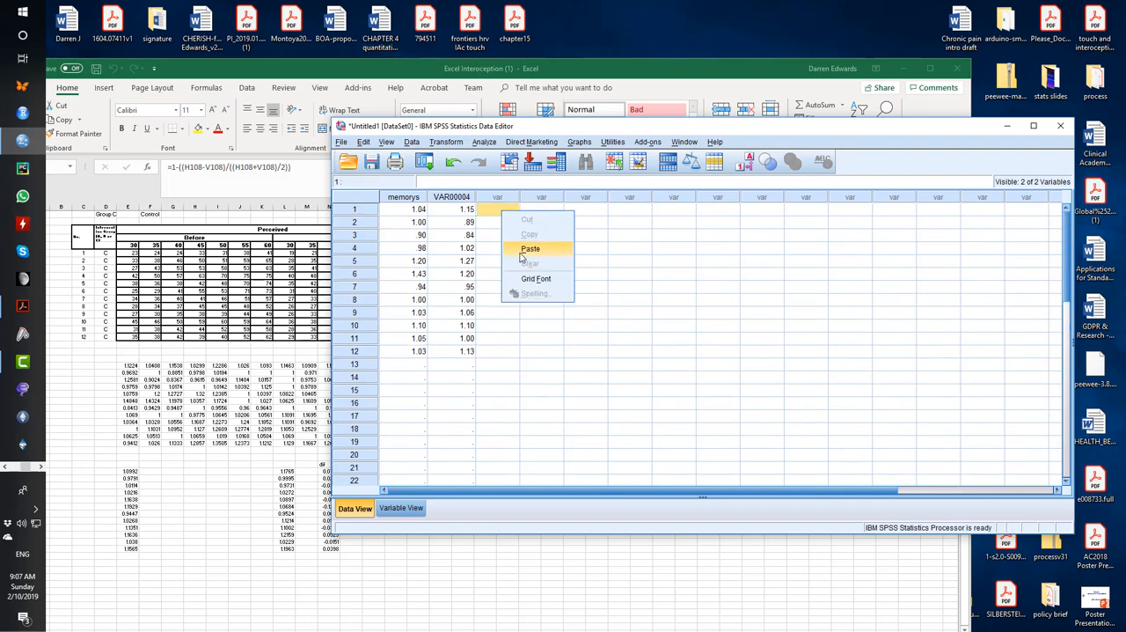
click(531, 250)
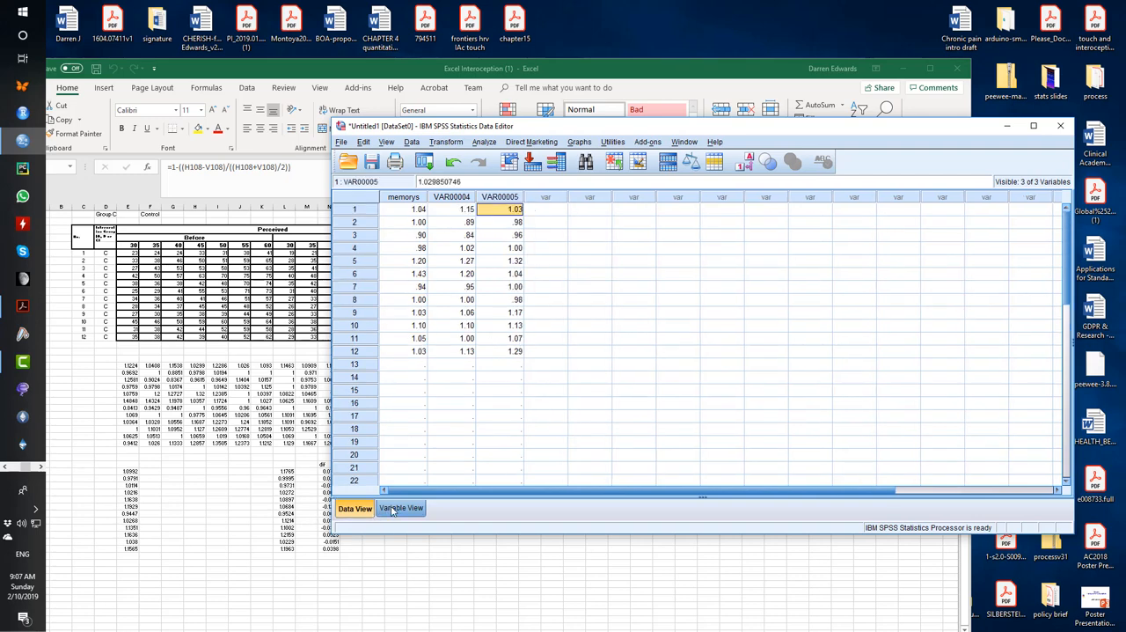
click(401, 506)
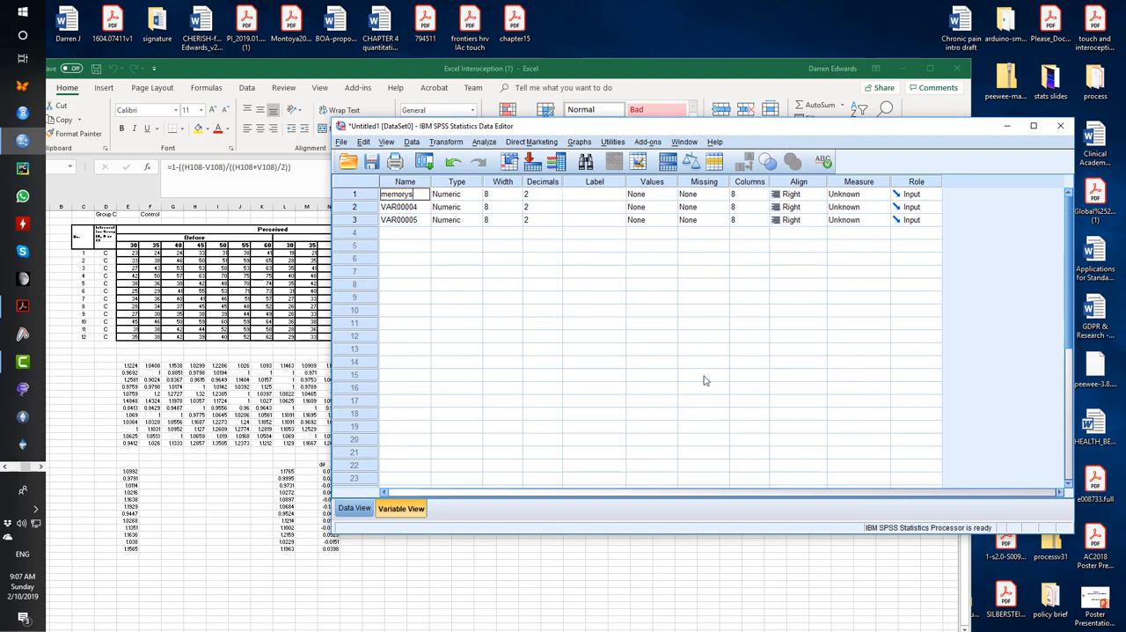
Step: Name the three score variables control, sham and exp
text(control)
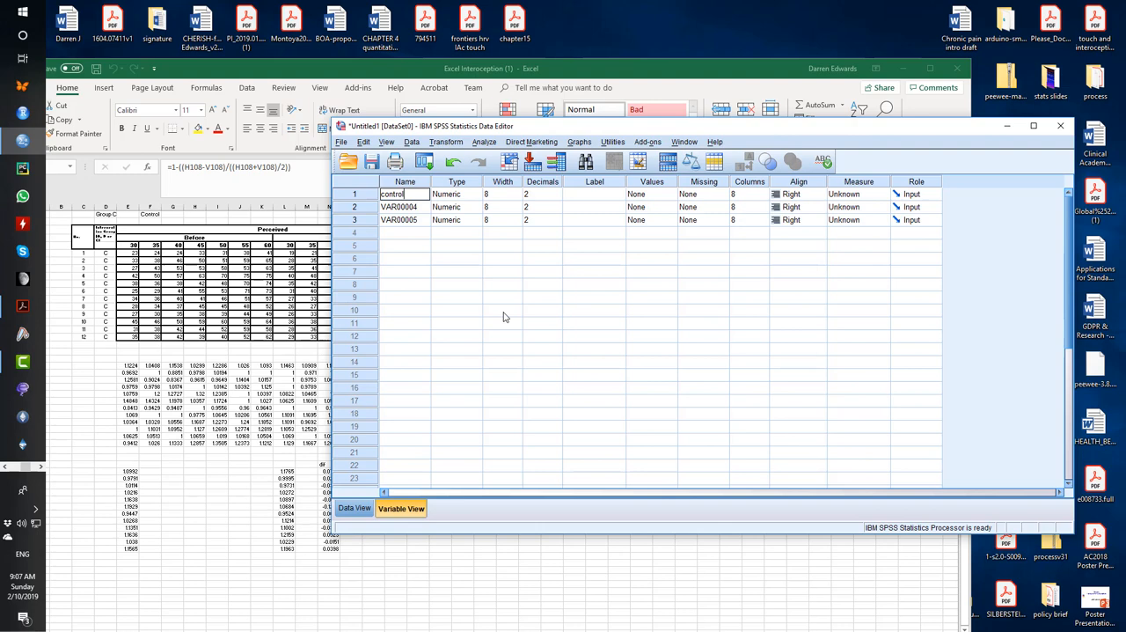
click(405, 206)
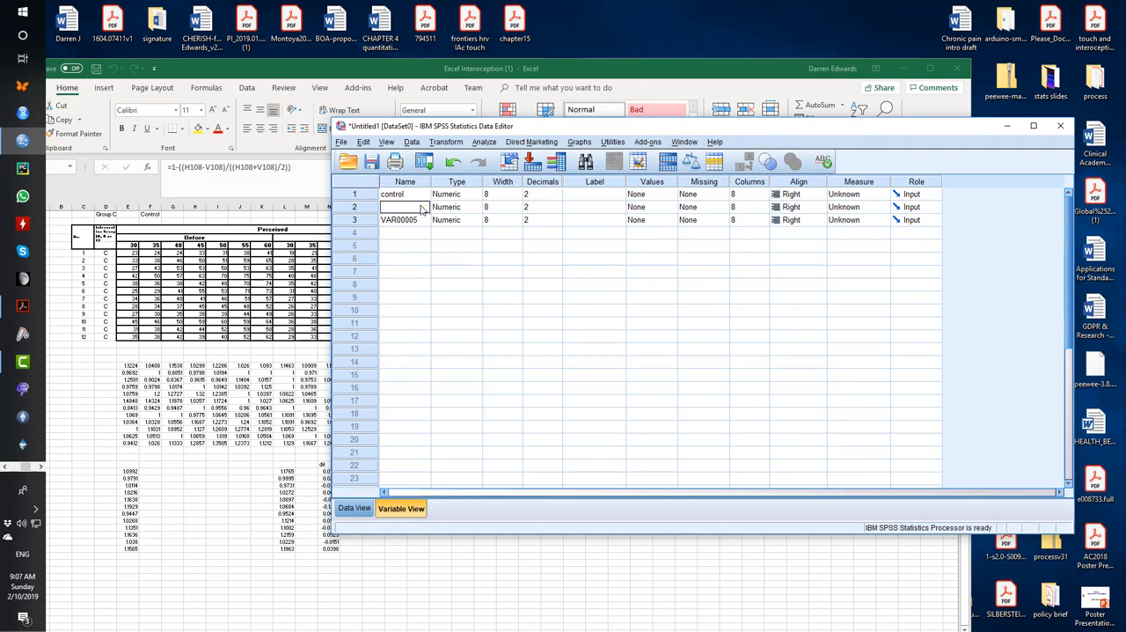
text(sham)
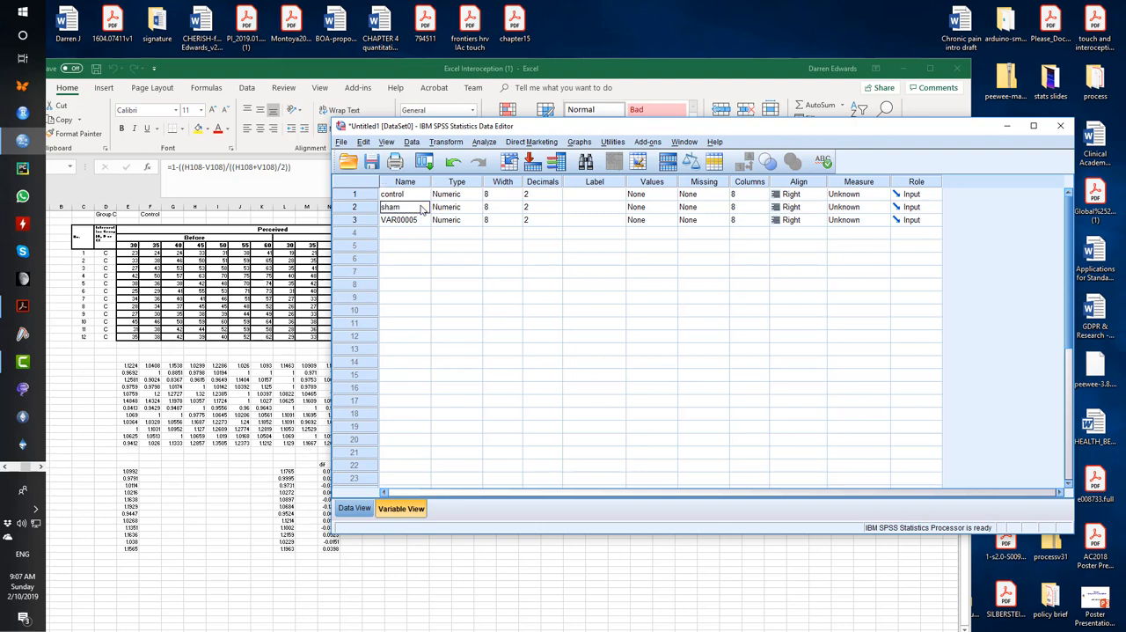
click(405, 218)
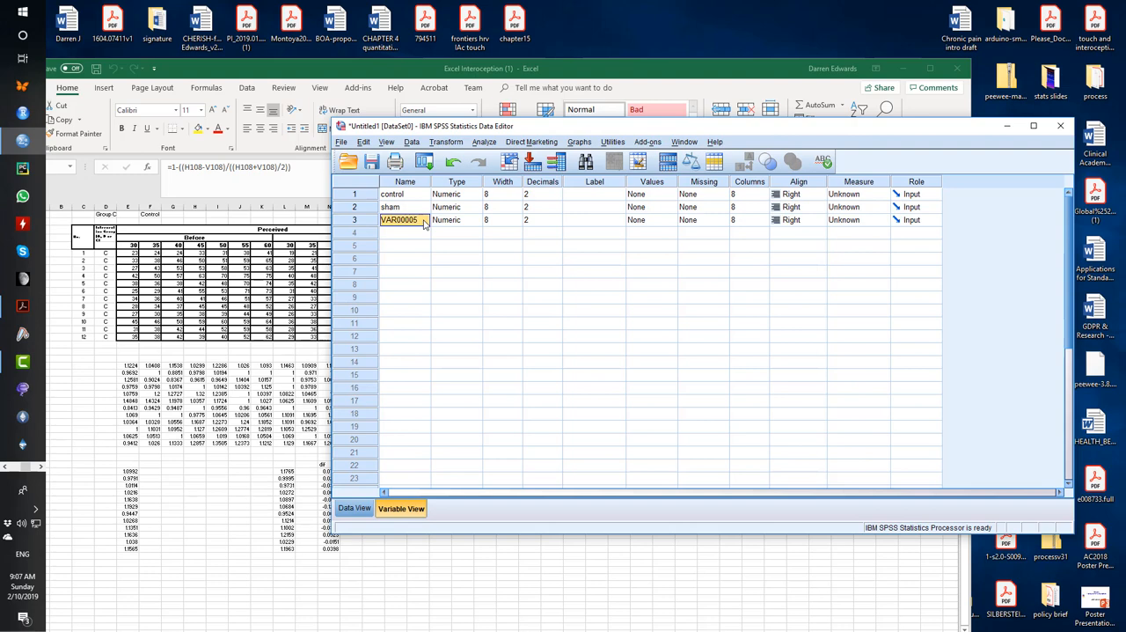
text(exp)
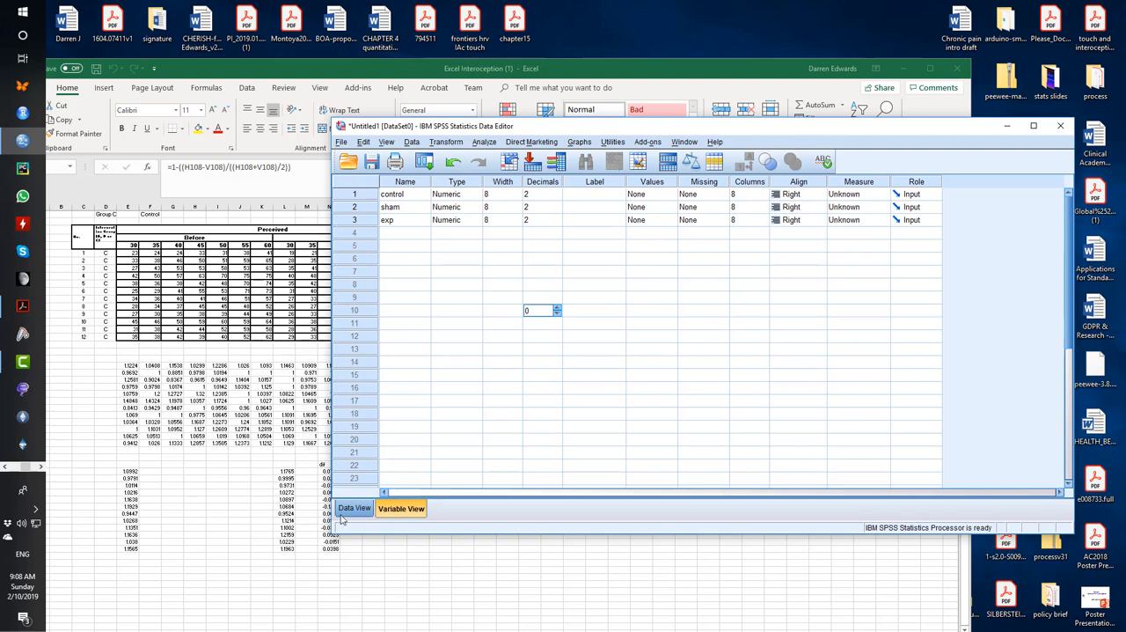
Step: Review the data grid with twelve scores each under control, sham and exp
click(355, 507)
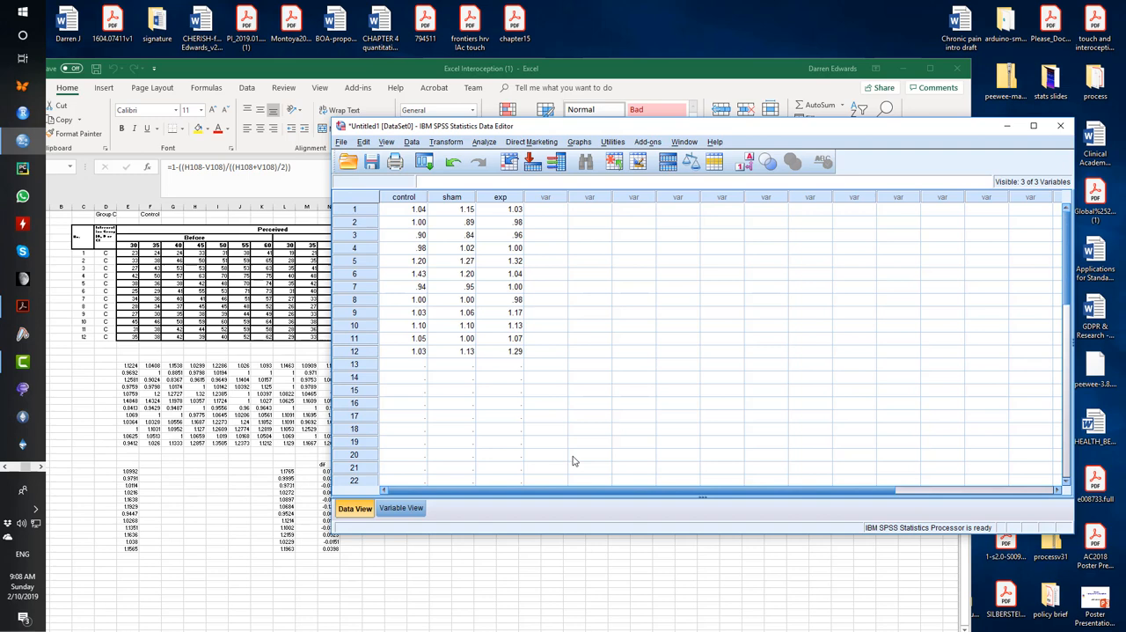
mouse_move(391, 351)
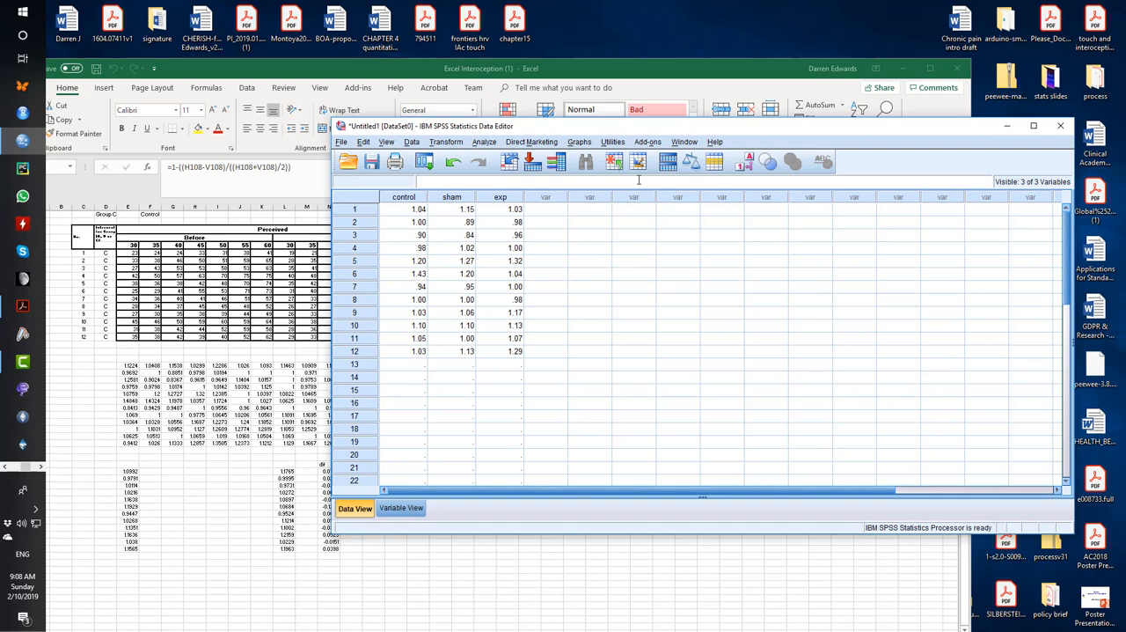
mouse_move(541, 356)
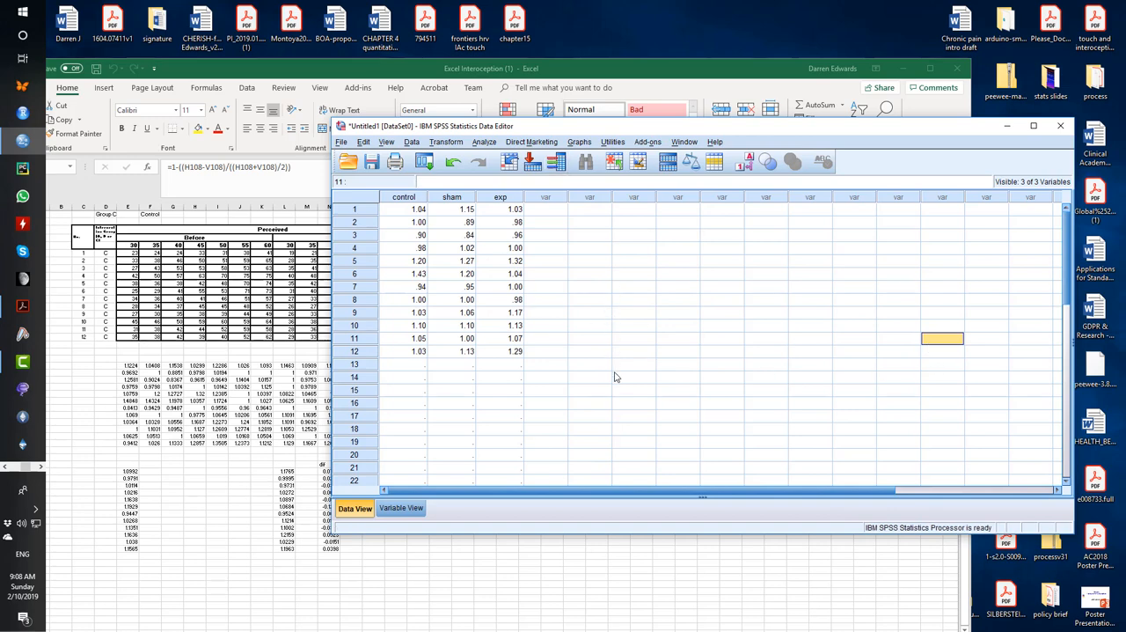
mouse_move(630, 368)
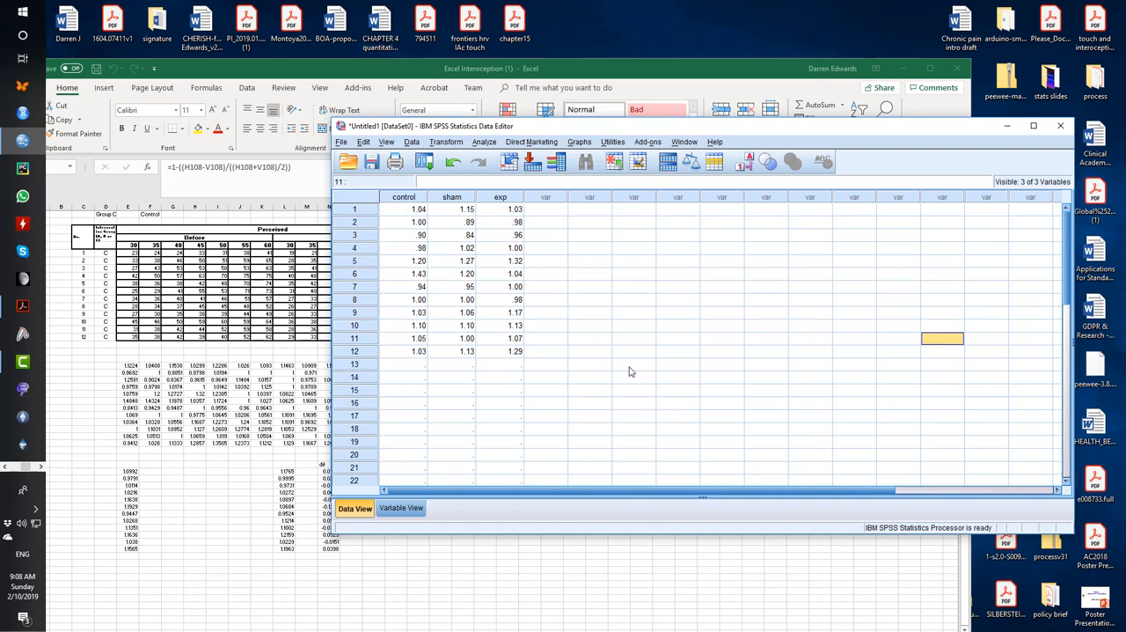
click(401, 507)
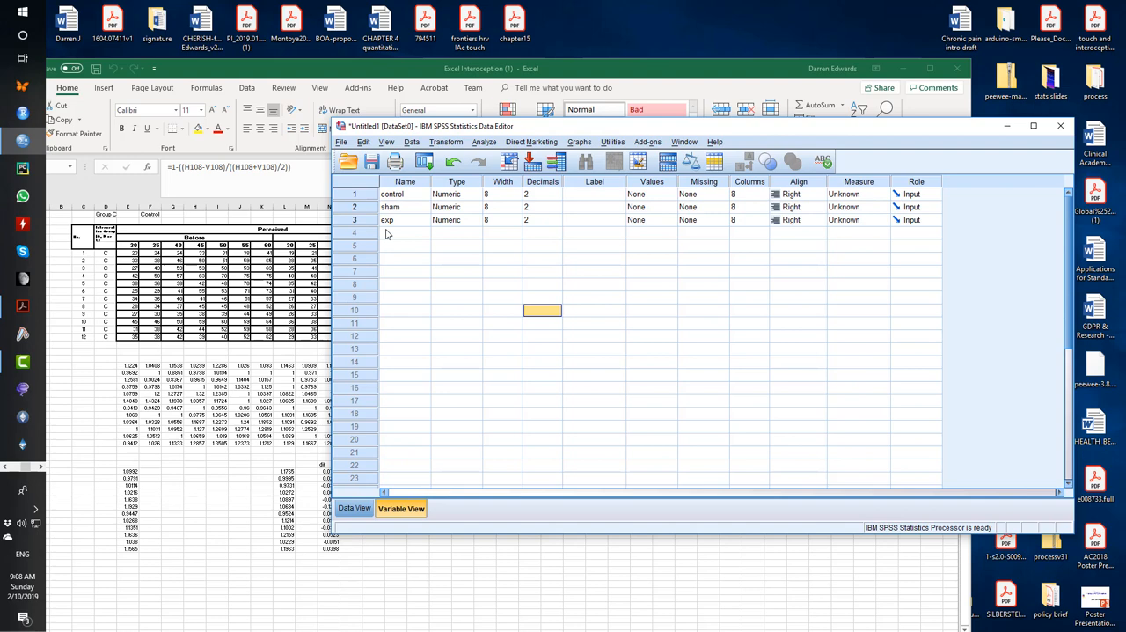
click(355, 507)
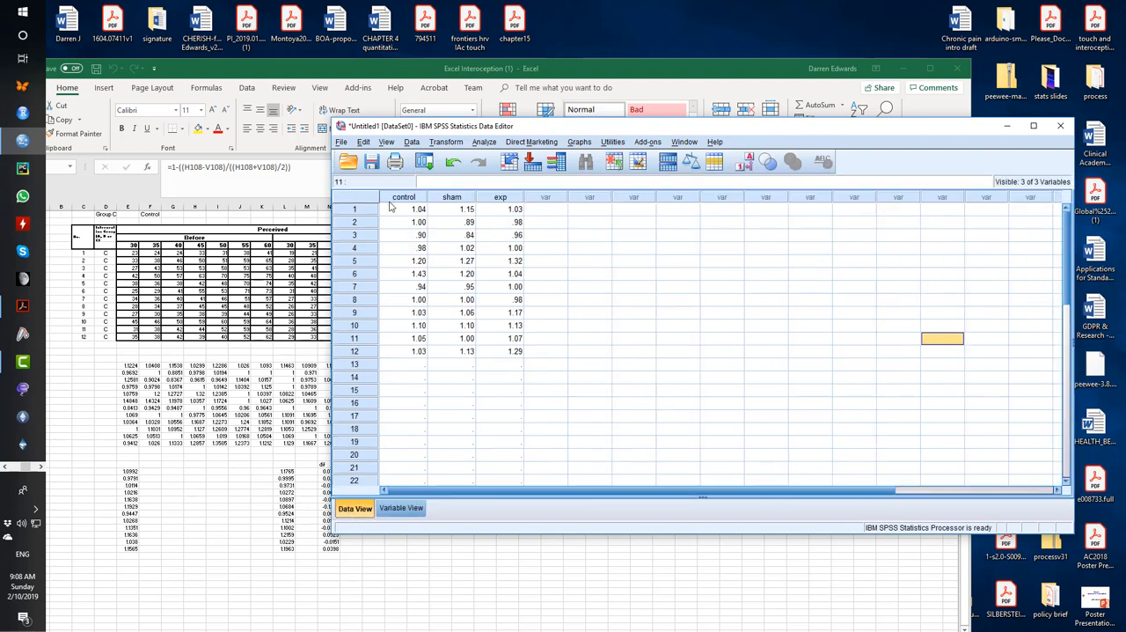
mouse_move(510, 204)
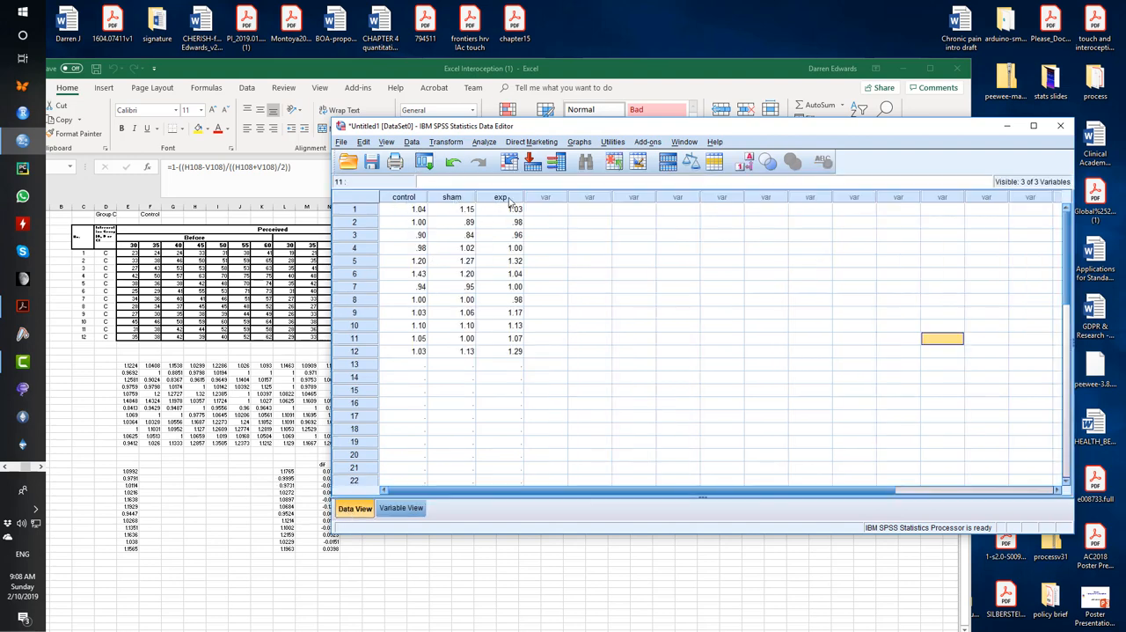
click(942, 236)
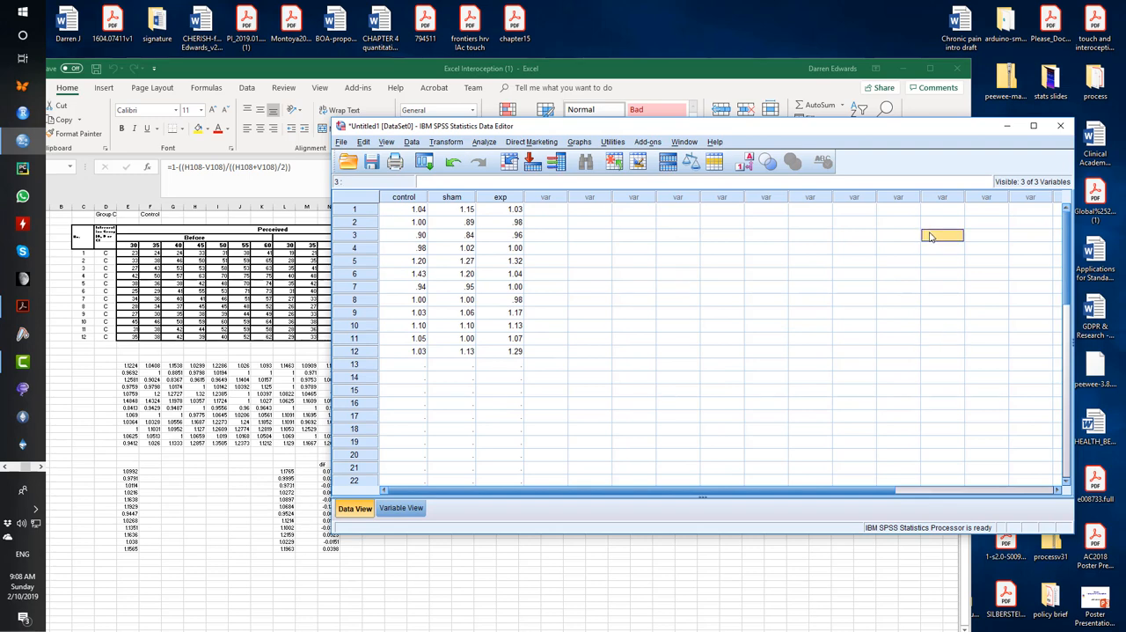